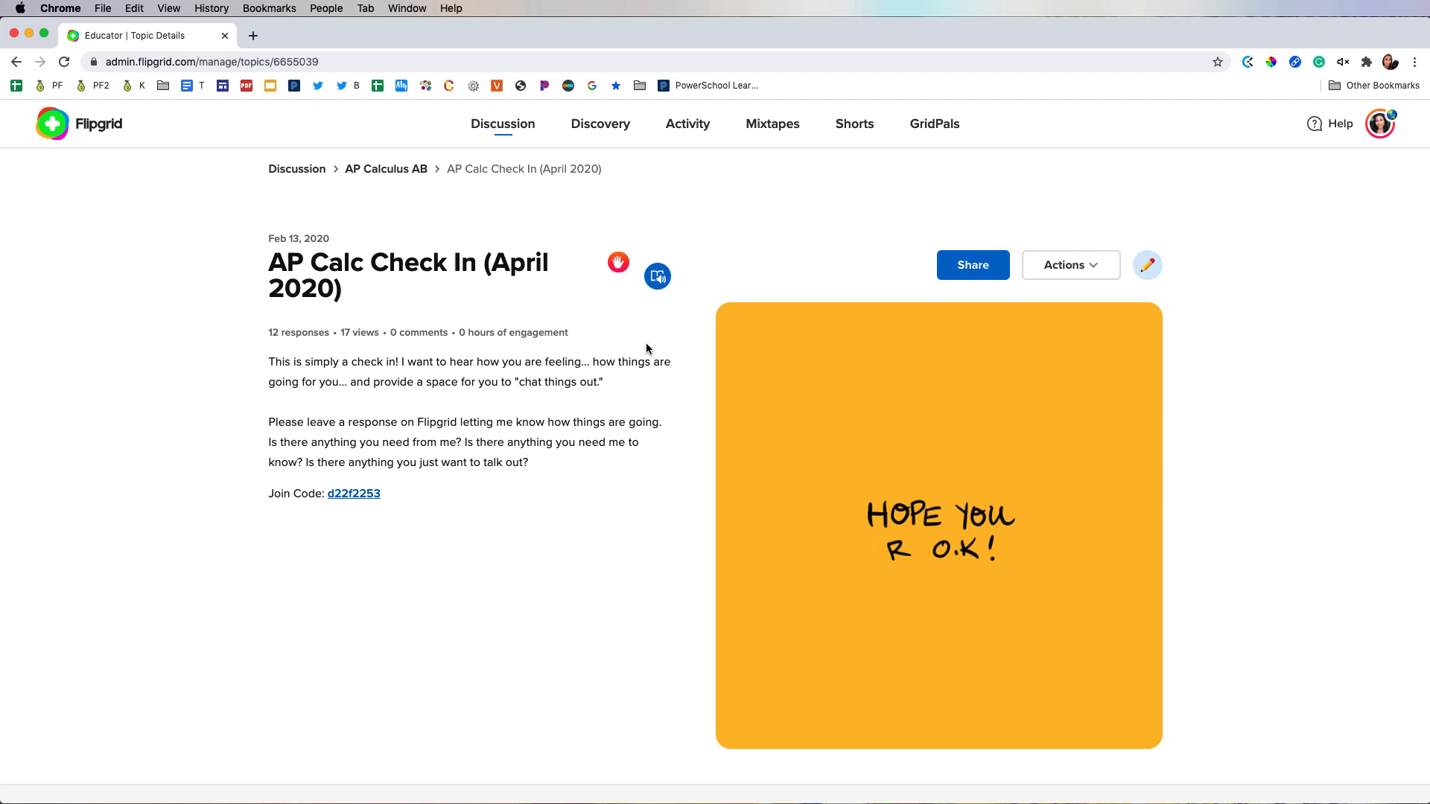
pyautogui.moveTo(618, 268)
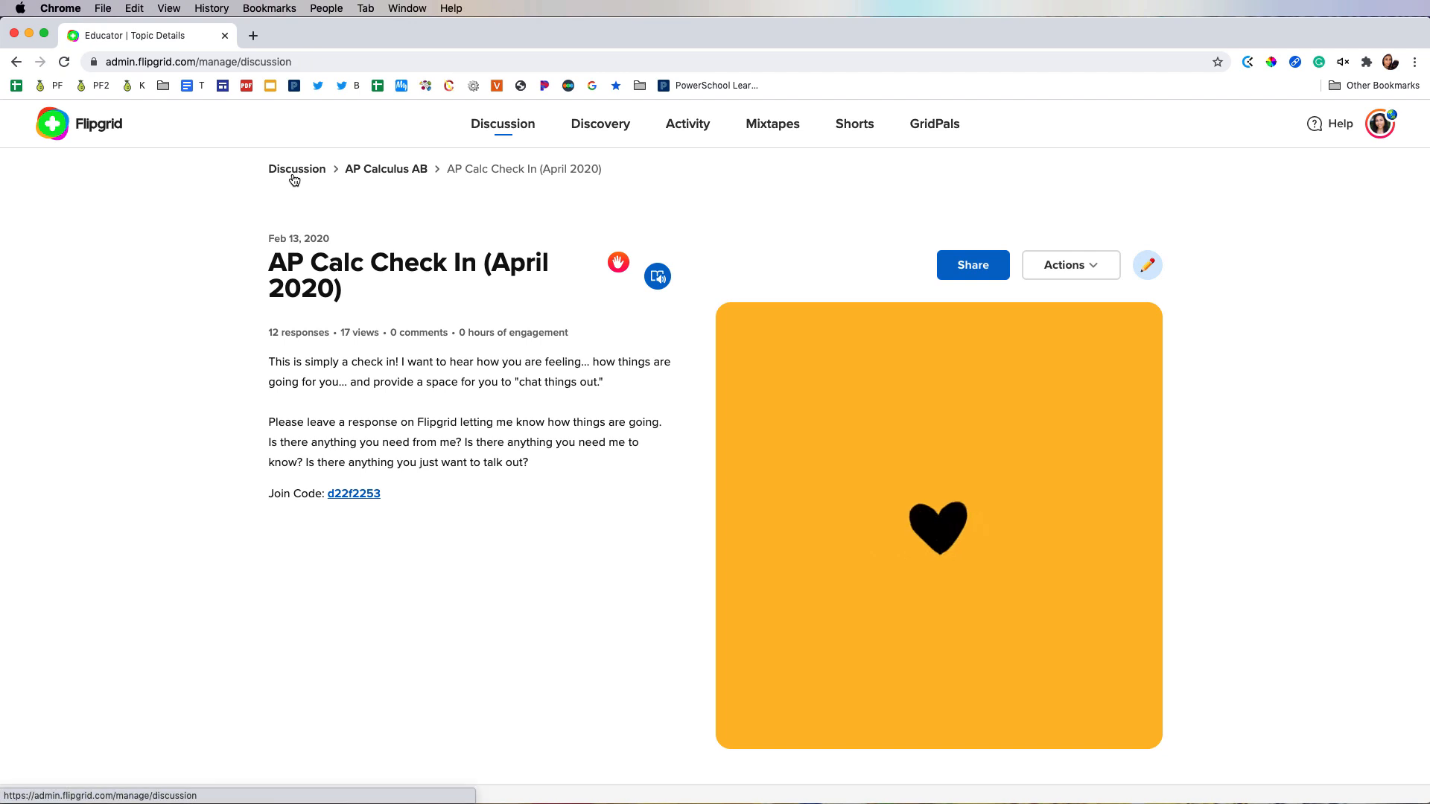
# Go back from the AP Calc Check In topic to the Discussion list of 228 topics
pyautogui.click(297, 169)
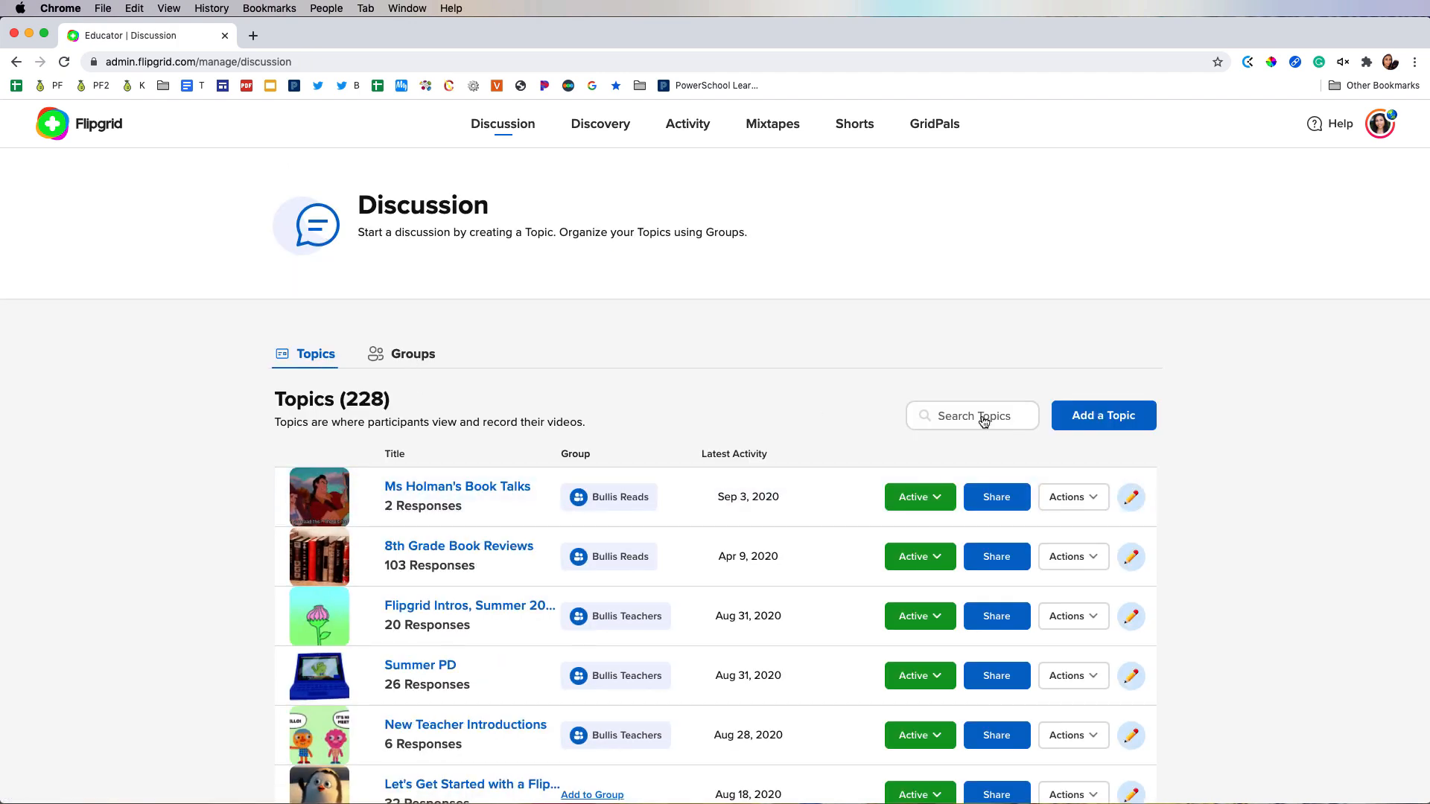
# Add a new topic titled 'PRIVATE Check-ins for B Block'
pyautogui.click(1102, 415)
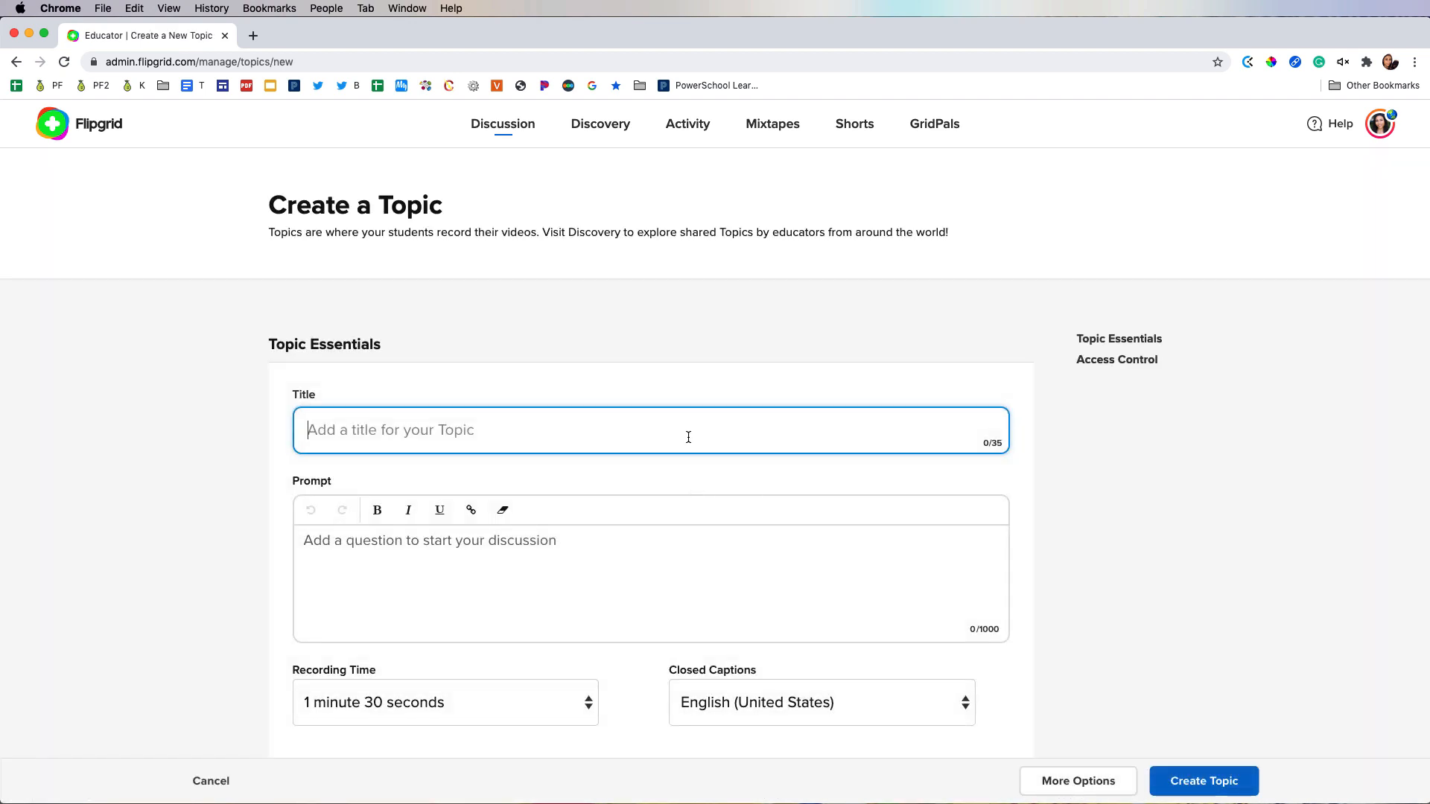
pyautogui.write('P')
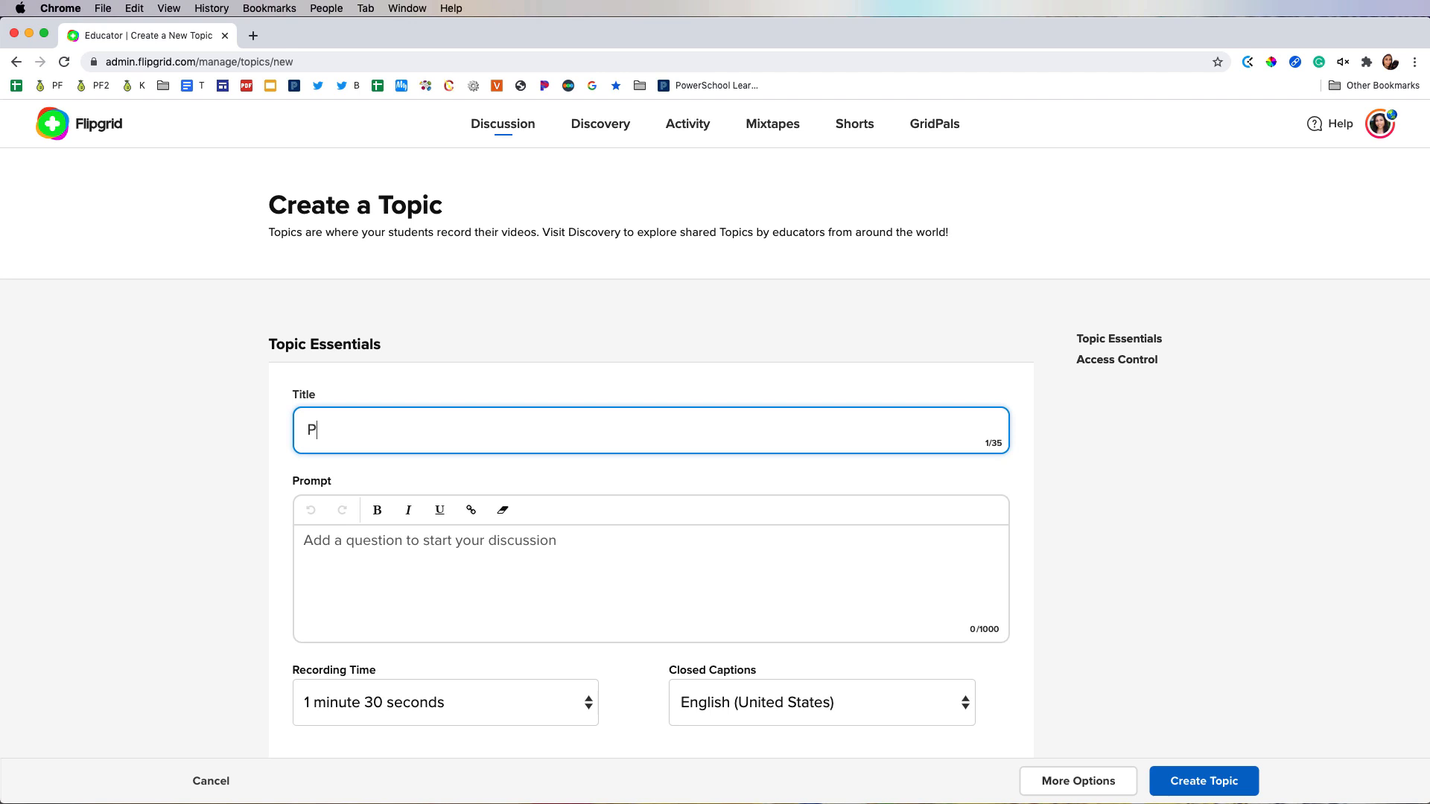
pyautogui.write('RIVATE Check-ins')
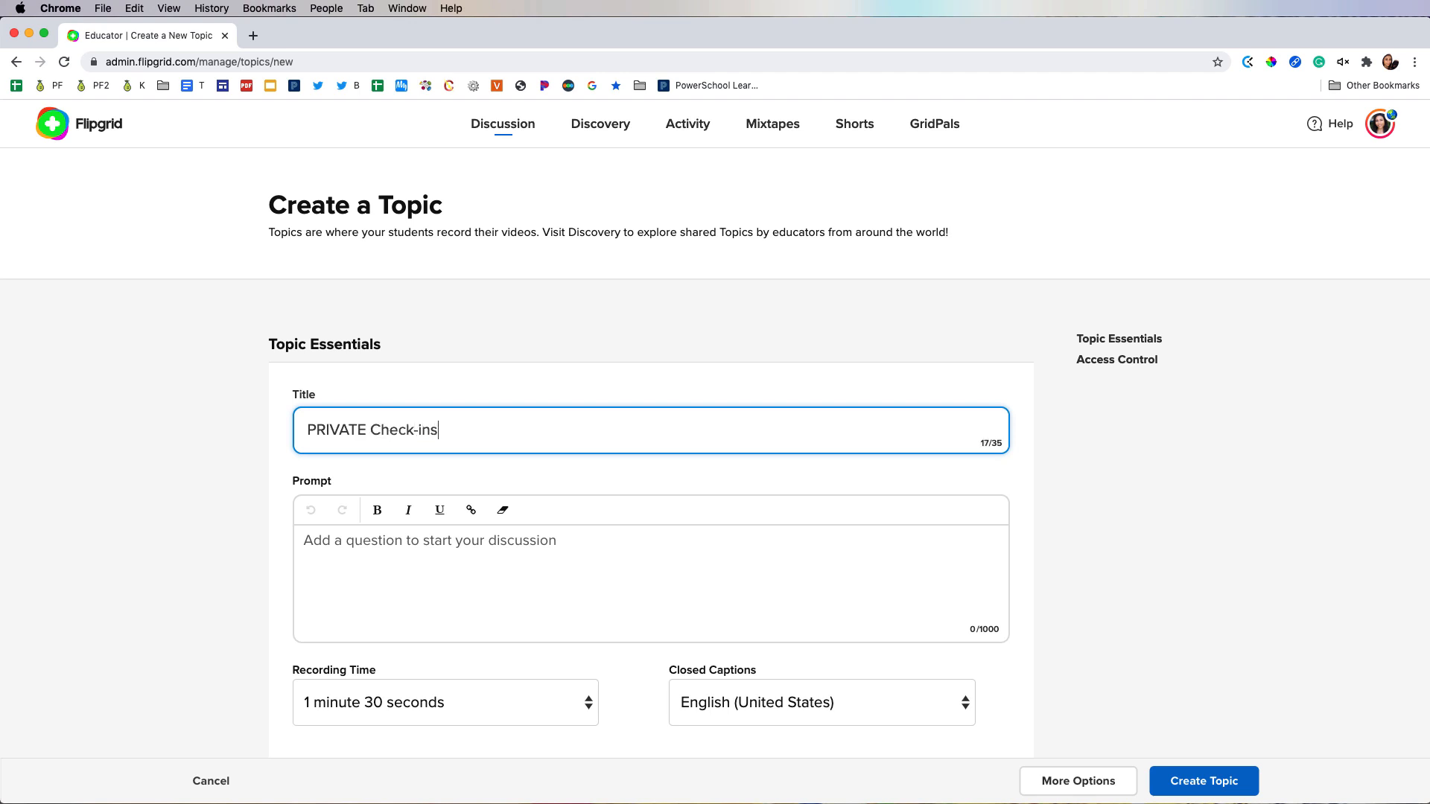
pyautogui.write('for B Block')
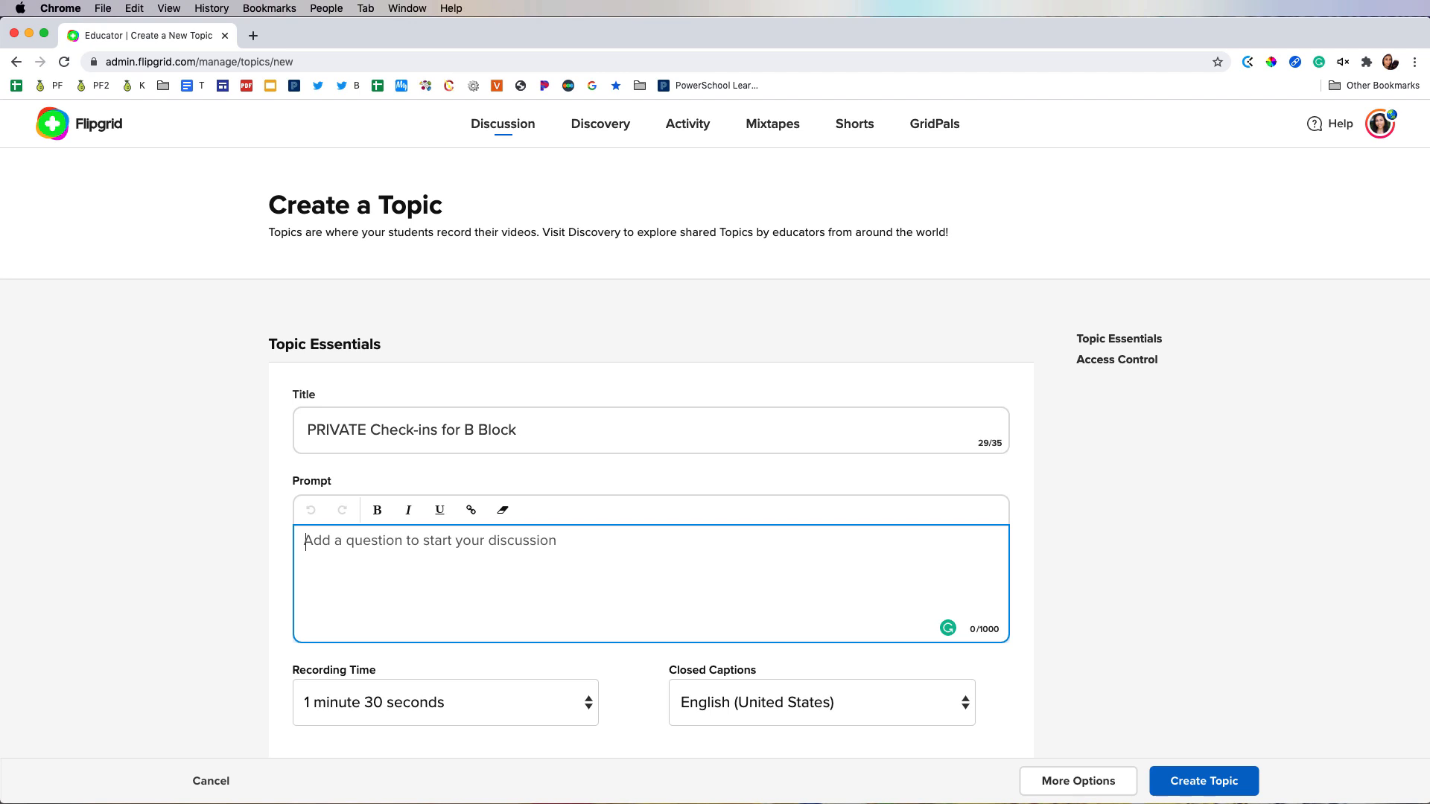
# Write the prompt 'Please use this space to check in with me, with a focus on:' with bullets *x, *y
pyautogui.write('Plea')
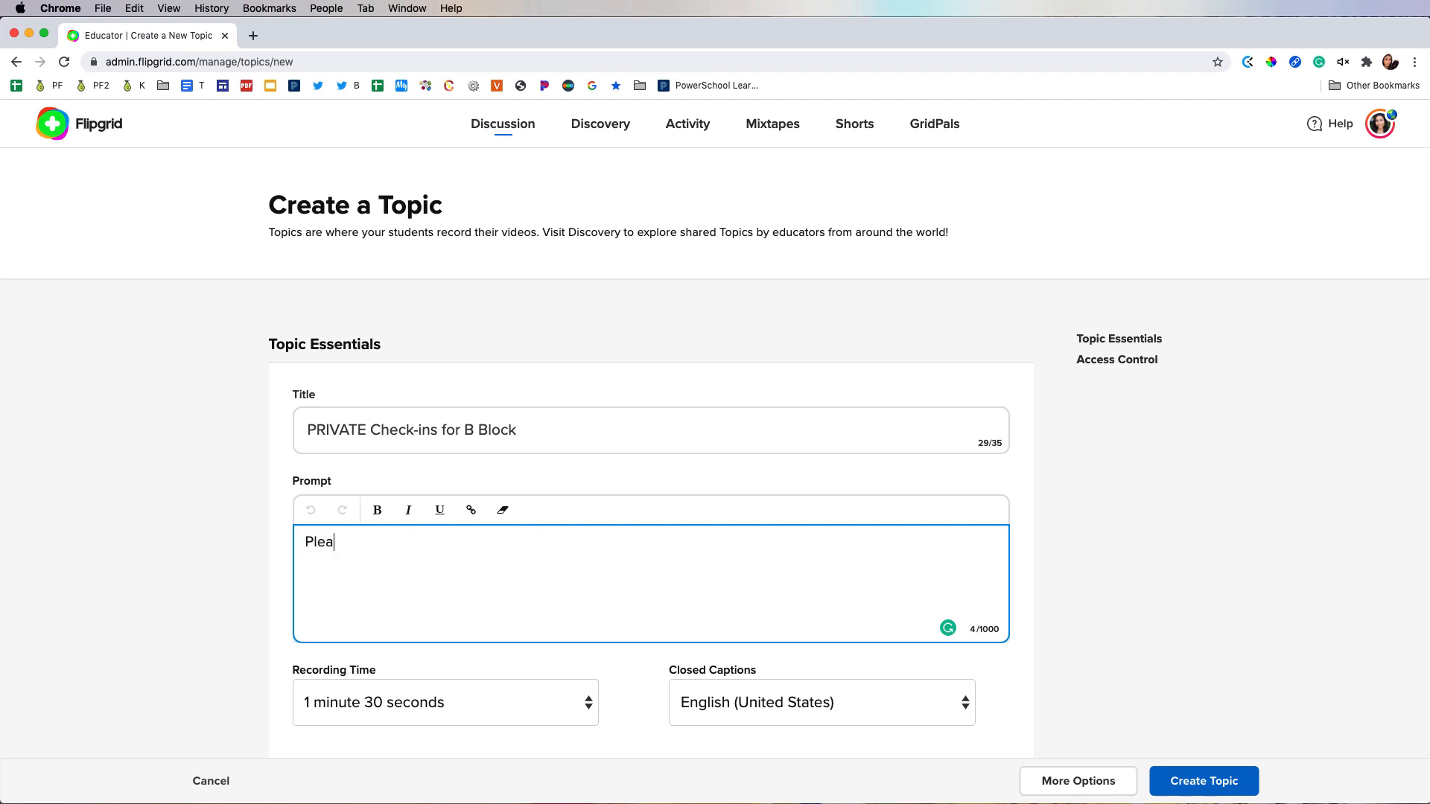
pyautogui.write('se use this space')
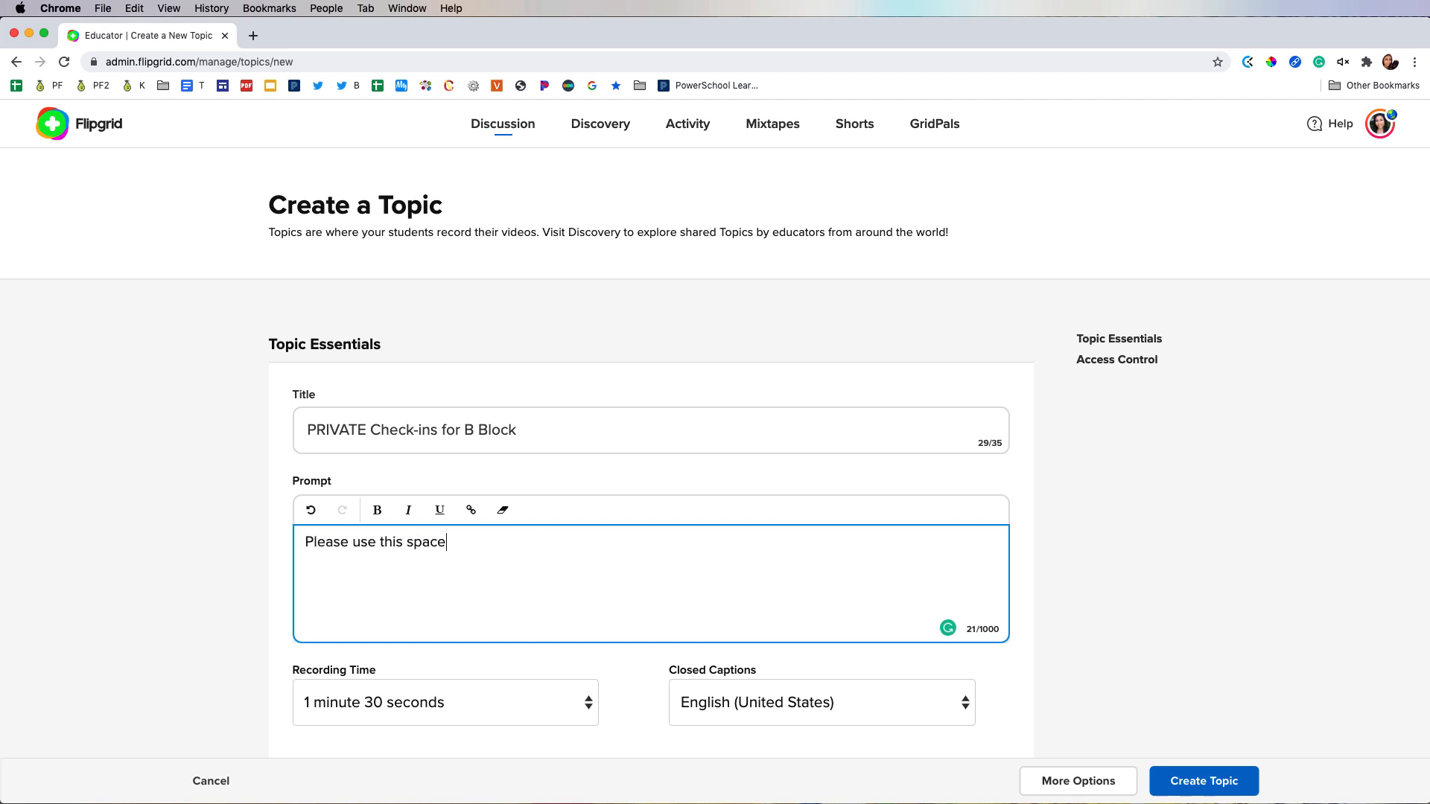
pyautogui.write('to check in with me')
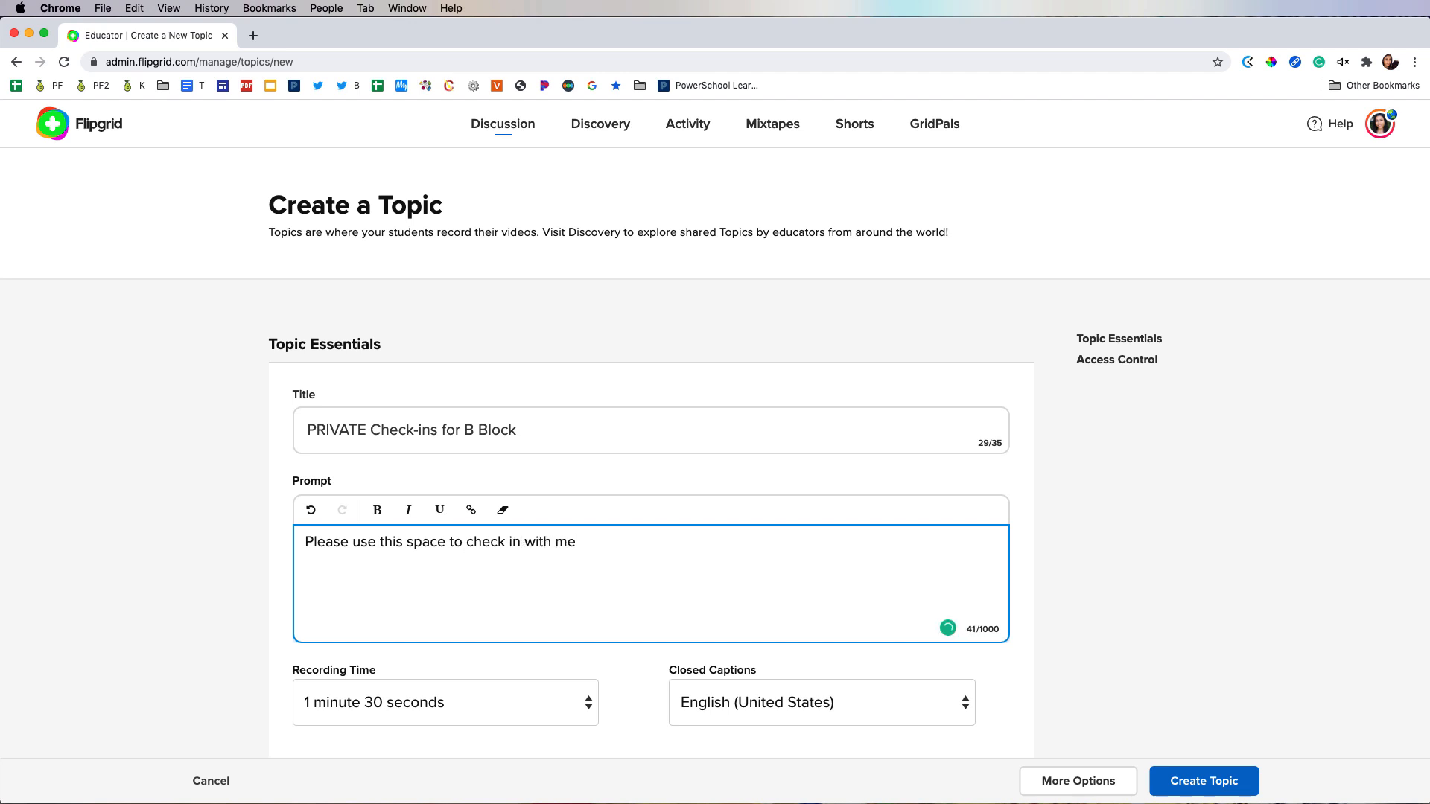
pyautogui.write(', with')
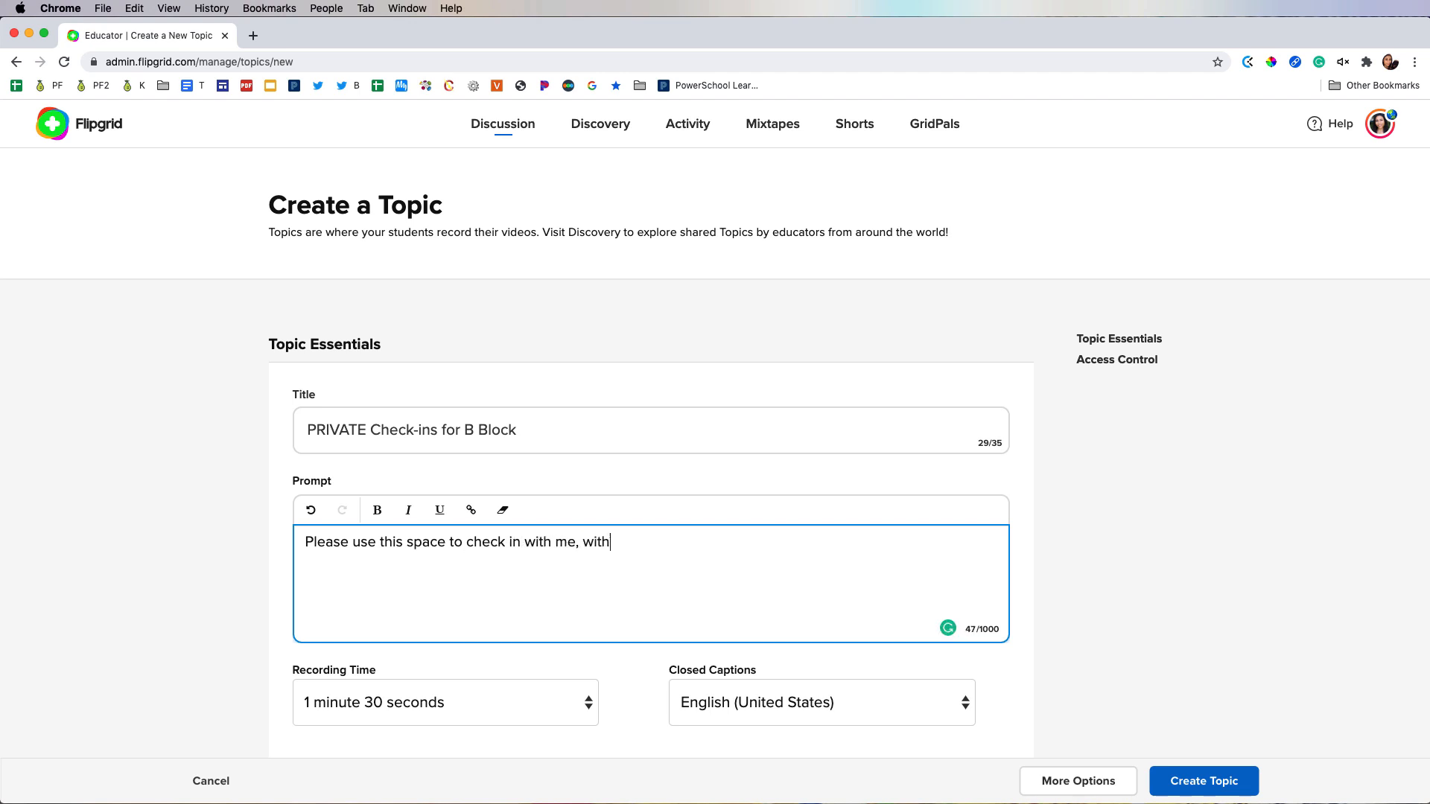
pyautogui.write('a focus on:')
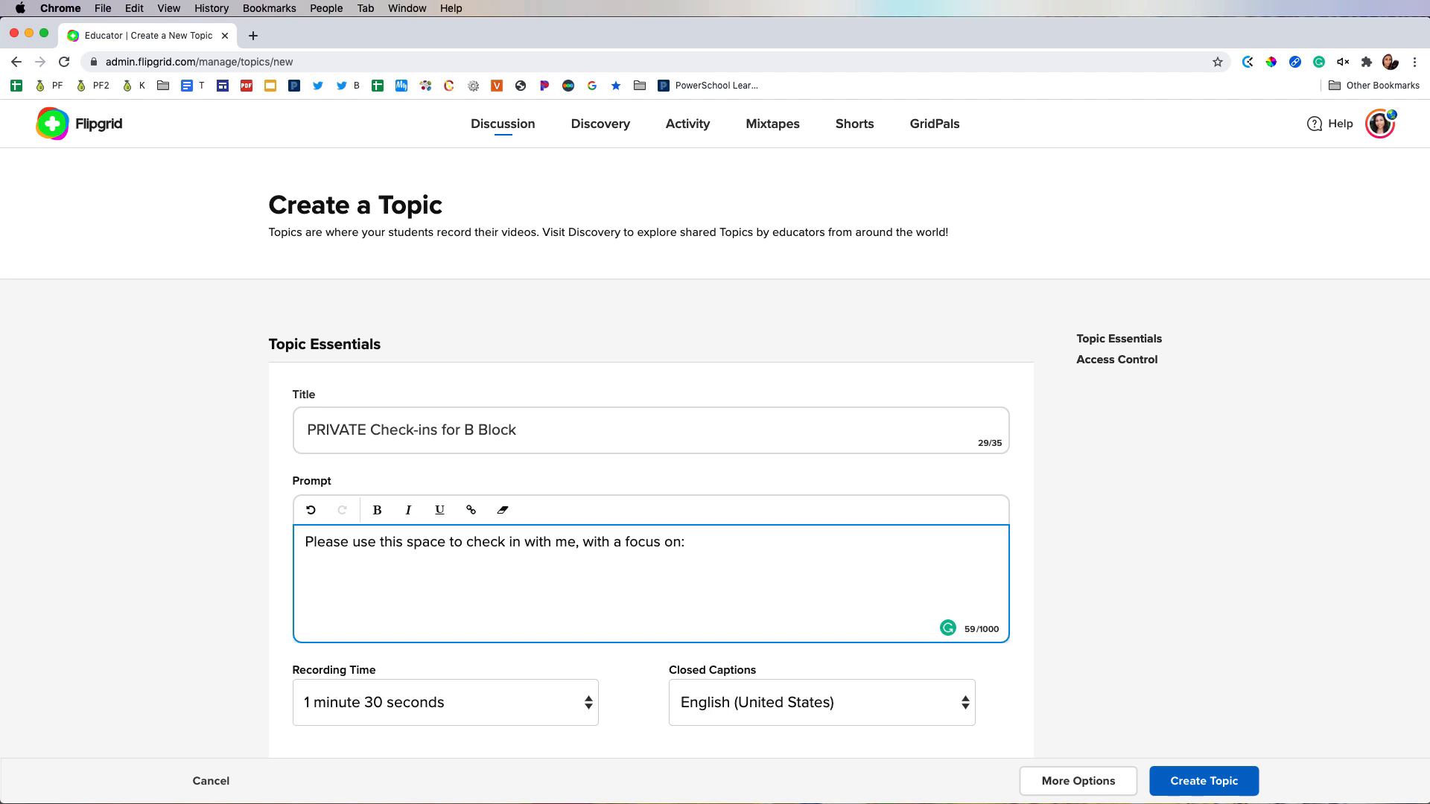
pyautogui.write('*x')
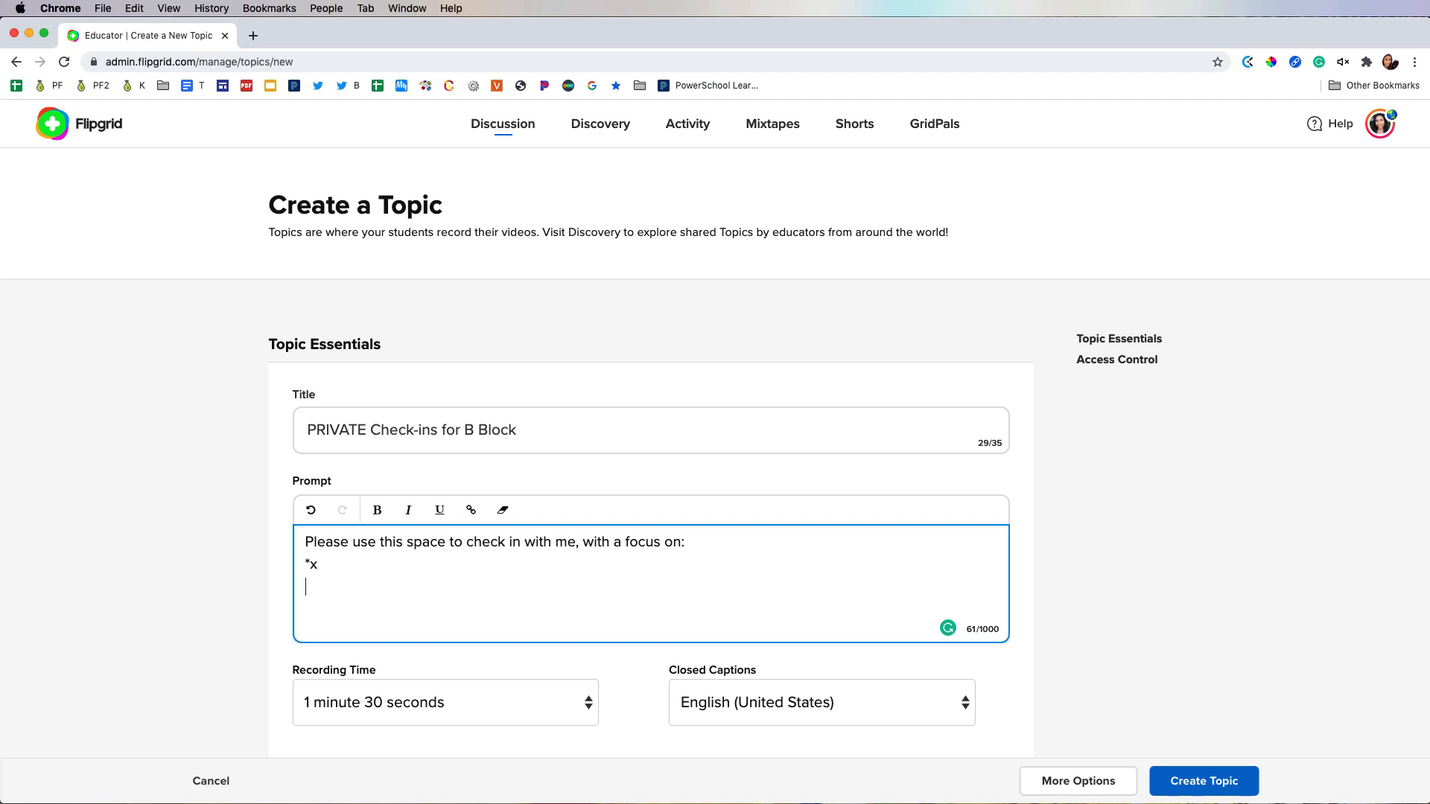
pyautogui.write('*y')
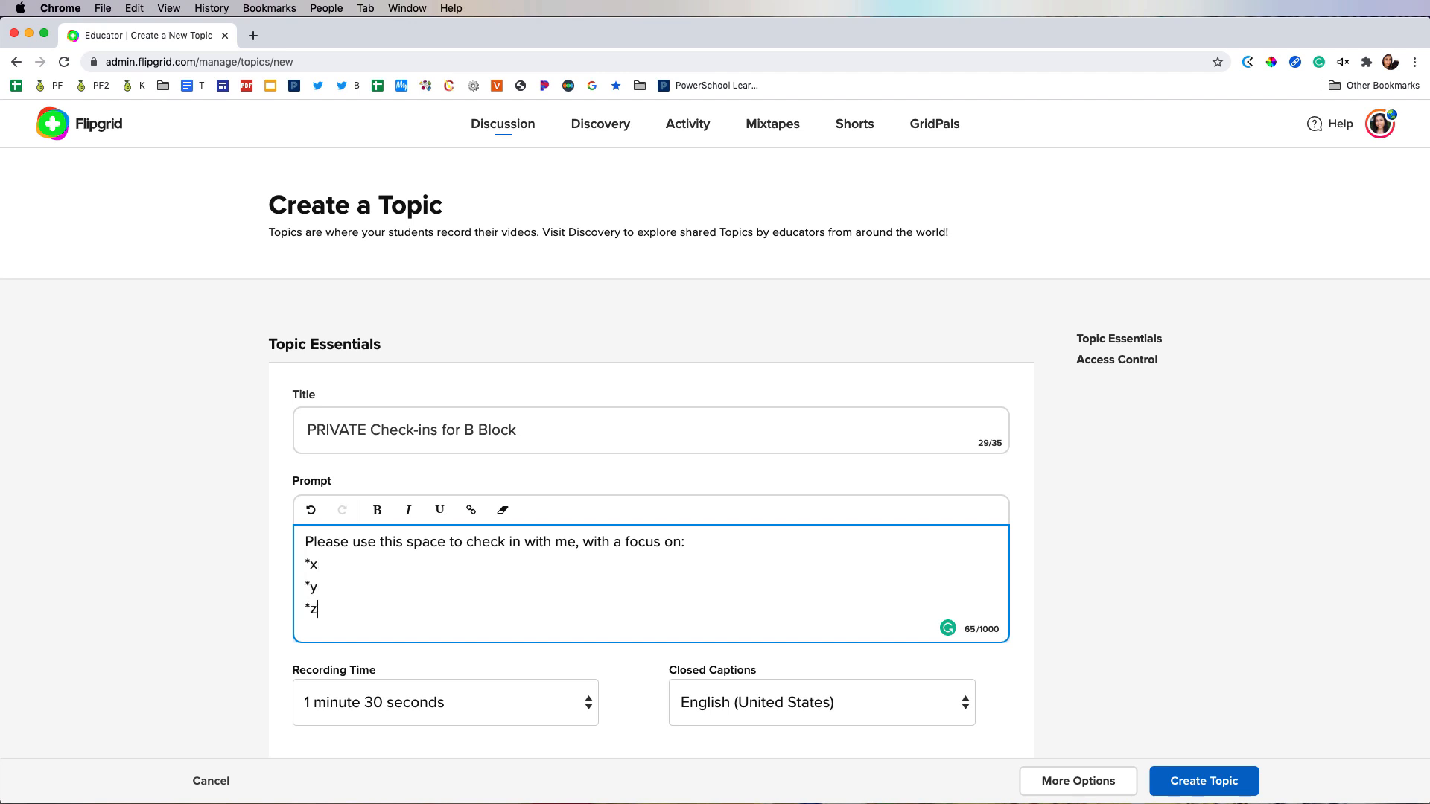
# Set the topic's recording time to 2 minutes and switch on Video Moderation
pyautogui.click(444, 702)
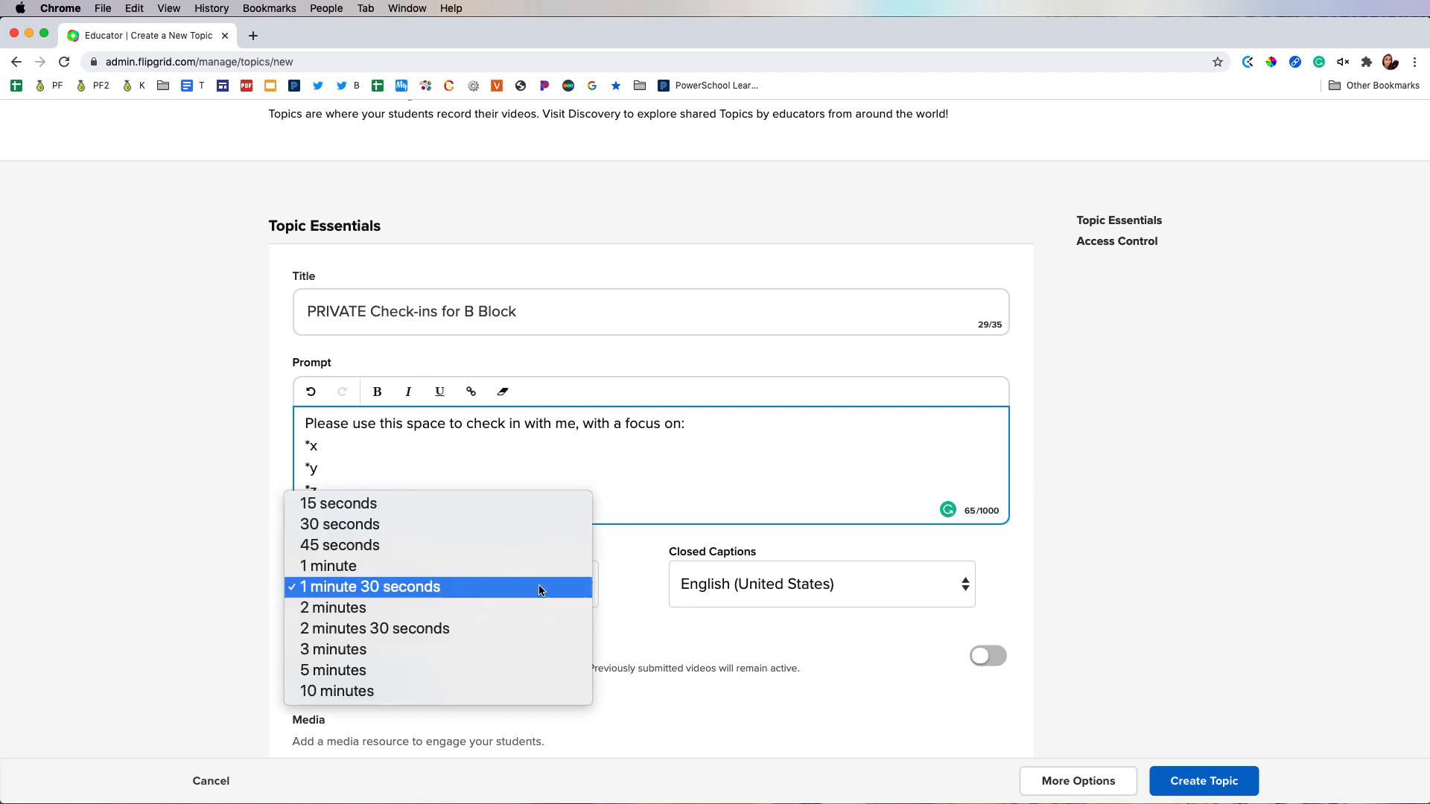
pyautogui.click(333, 608)
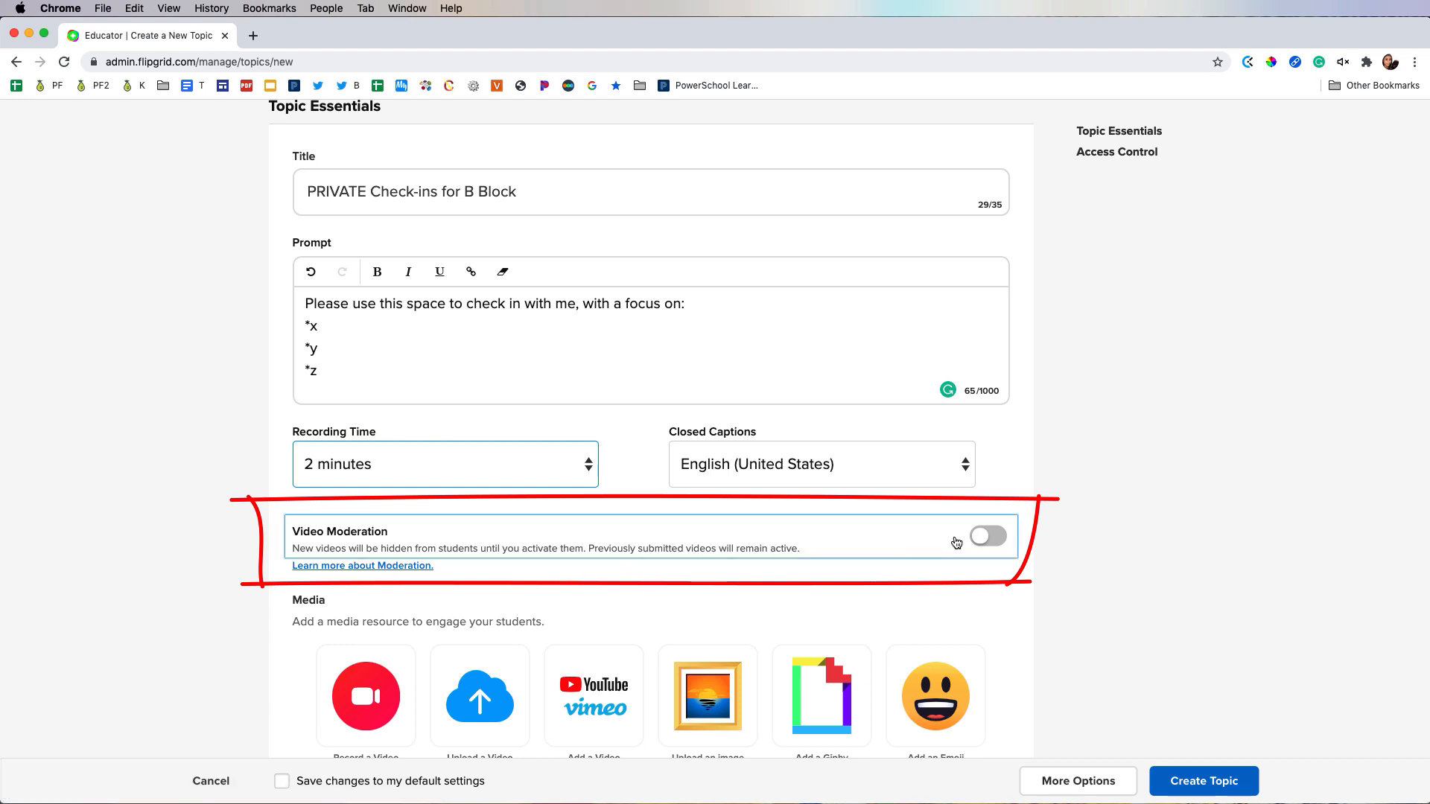
pyautogui.click(987, 537)
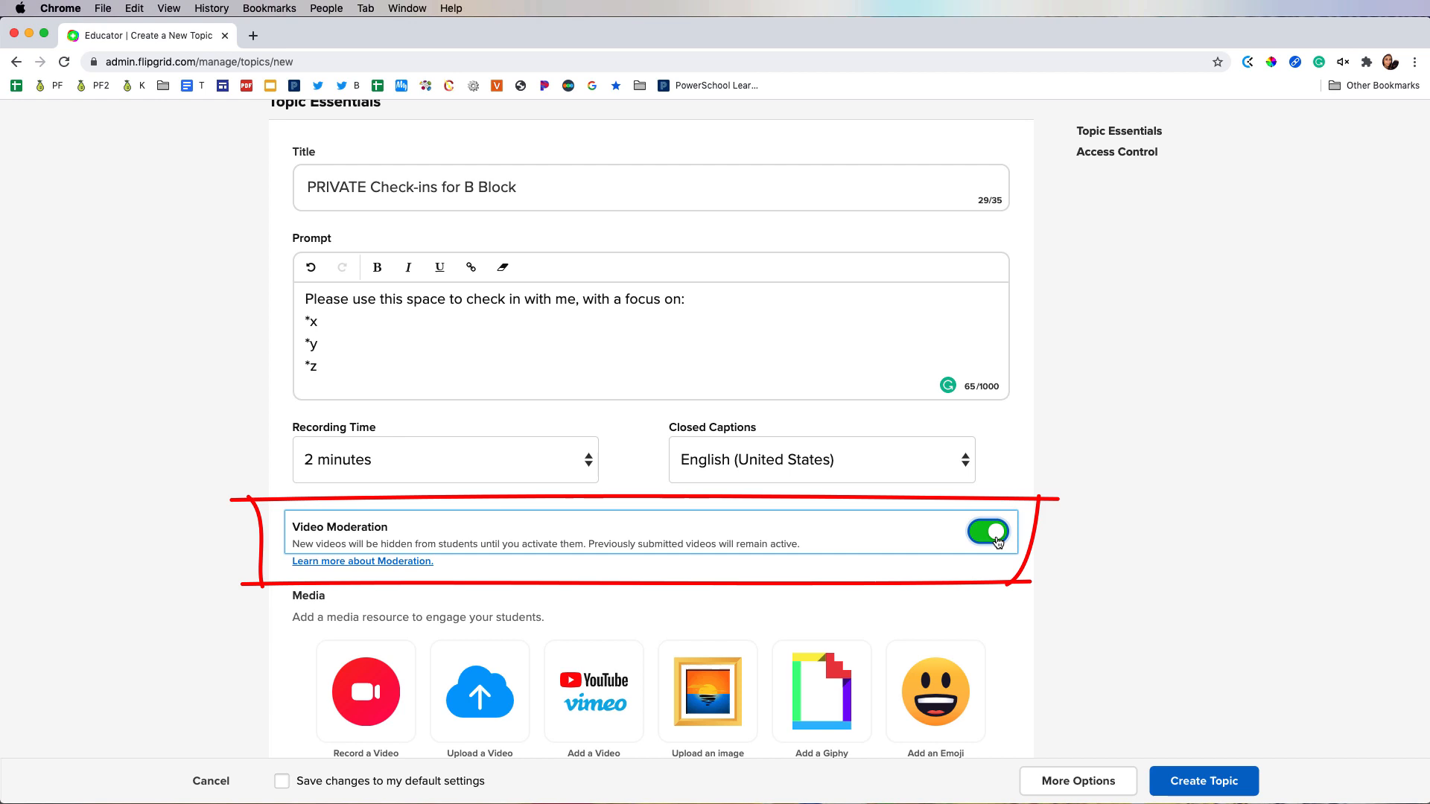
pyautogui.moveTo(399, 562)
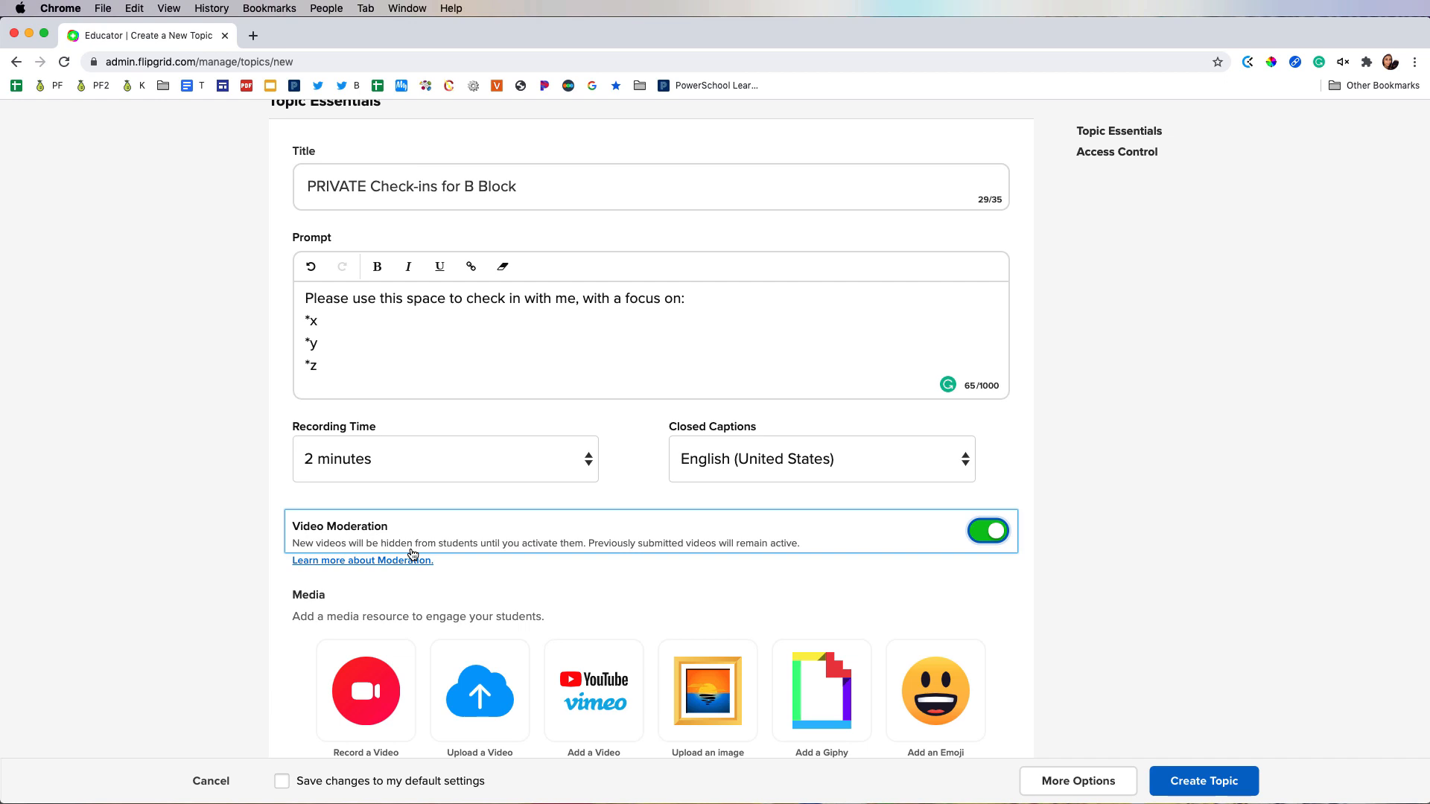
# Search Giphy for 'check in' and attach the rainbow phone GIF as topic media
pyautogui.scroll(-3)
pyautogui.write('check')
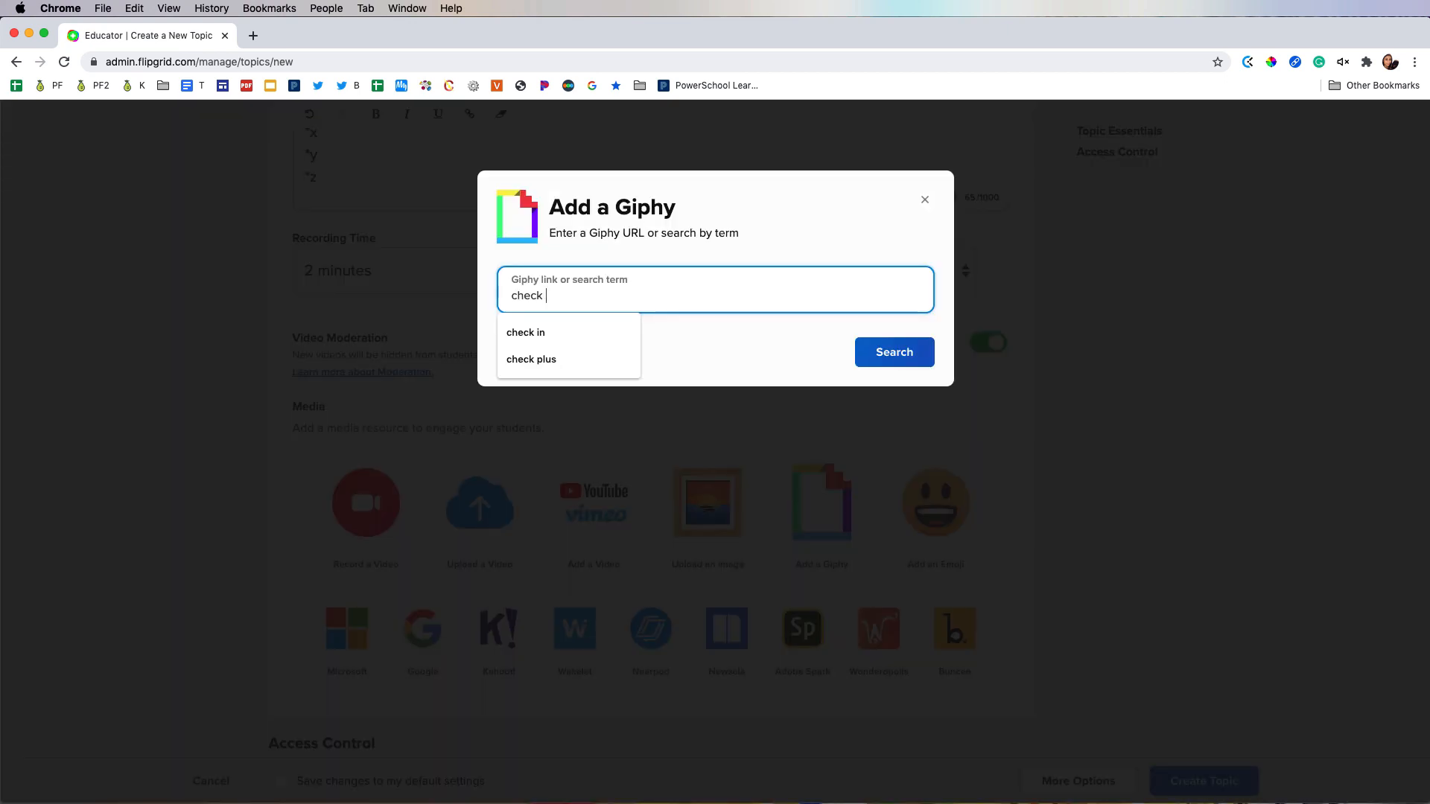
pyautogui.click(894, 352)
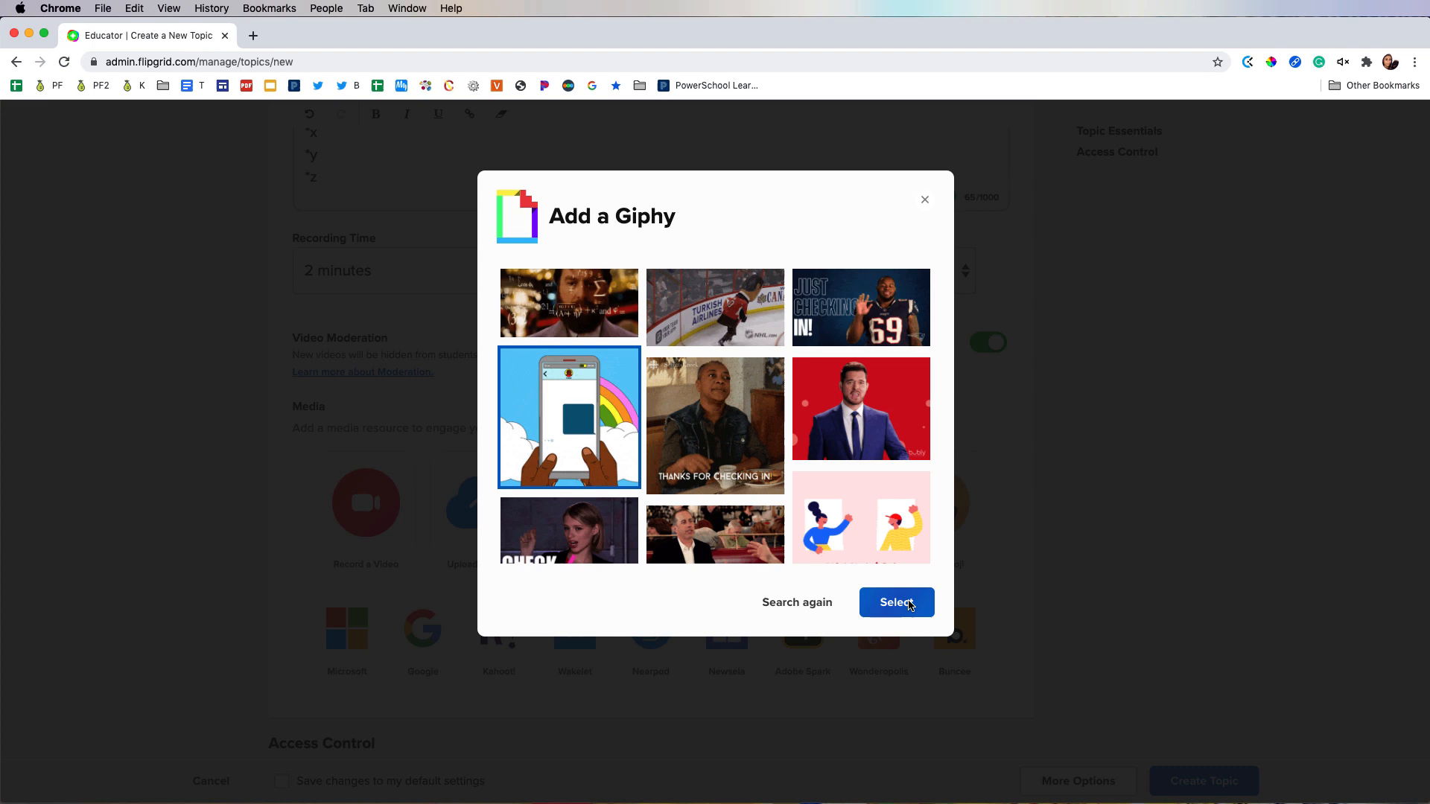
pyautogui.click(895, 601)
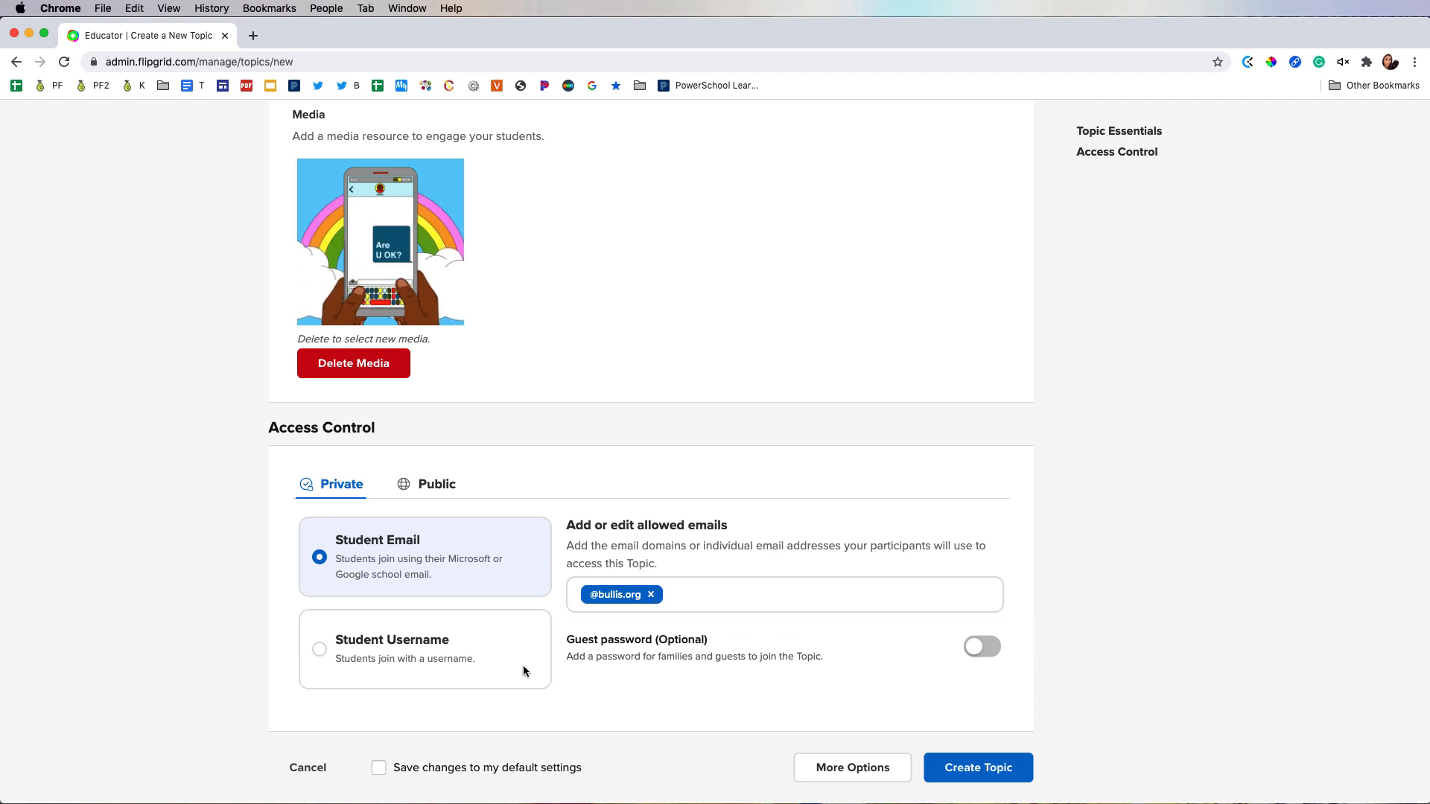
# Create the moderated PRIVATE Check-ins for B Block topic and return to the topic list
pyautogui.scroll(3)
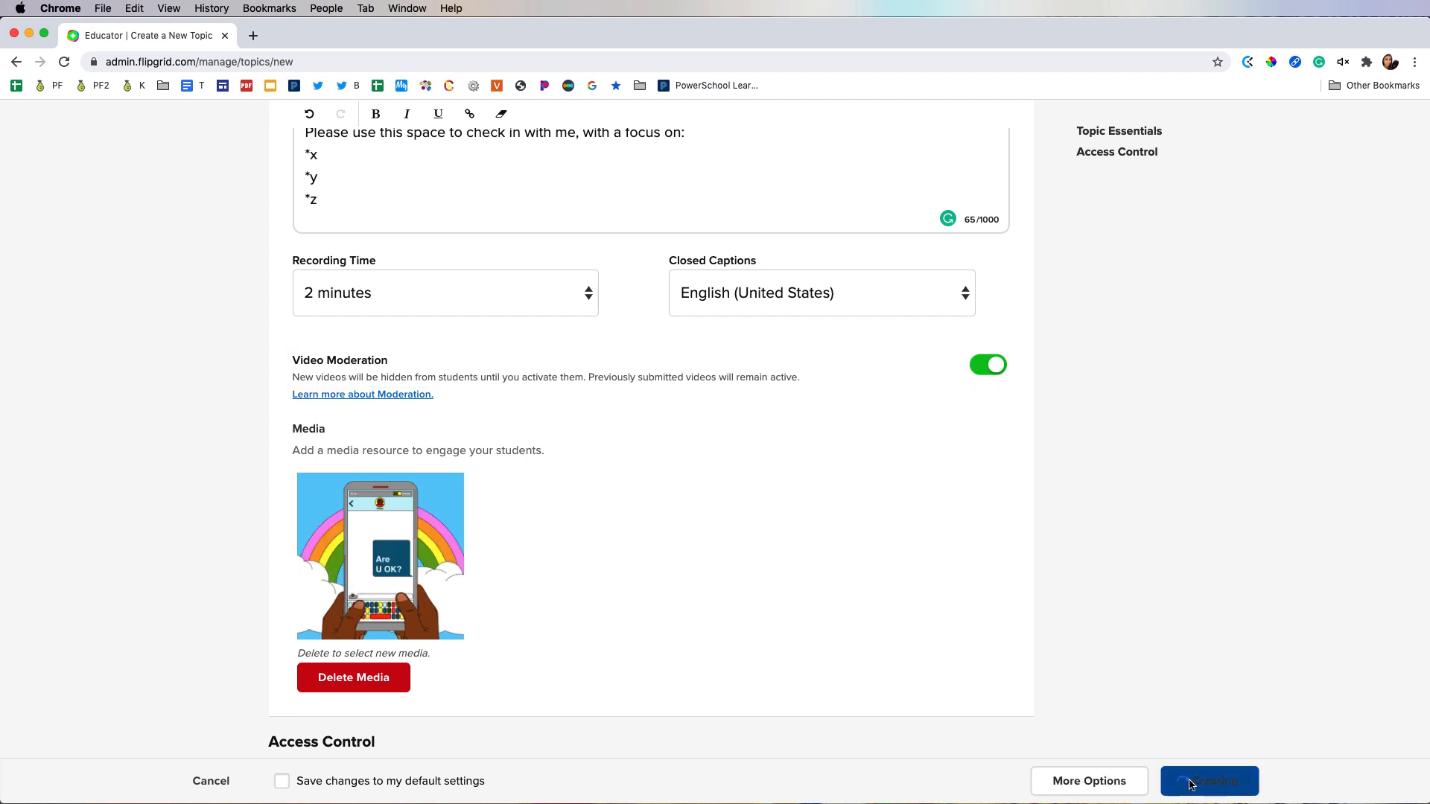
pyautogui.click(1208, 780)
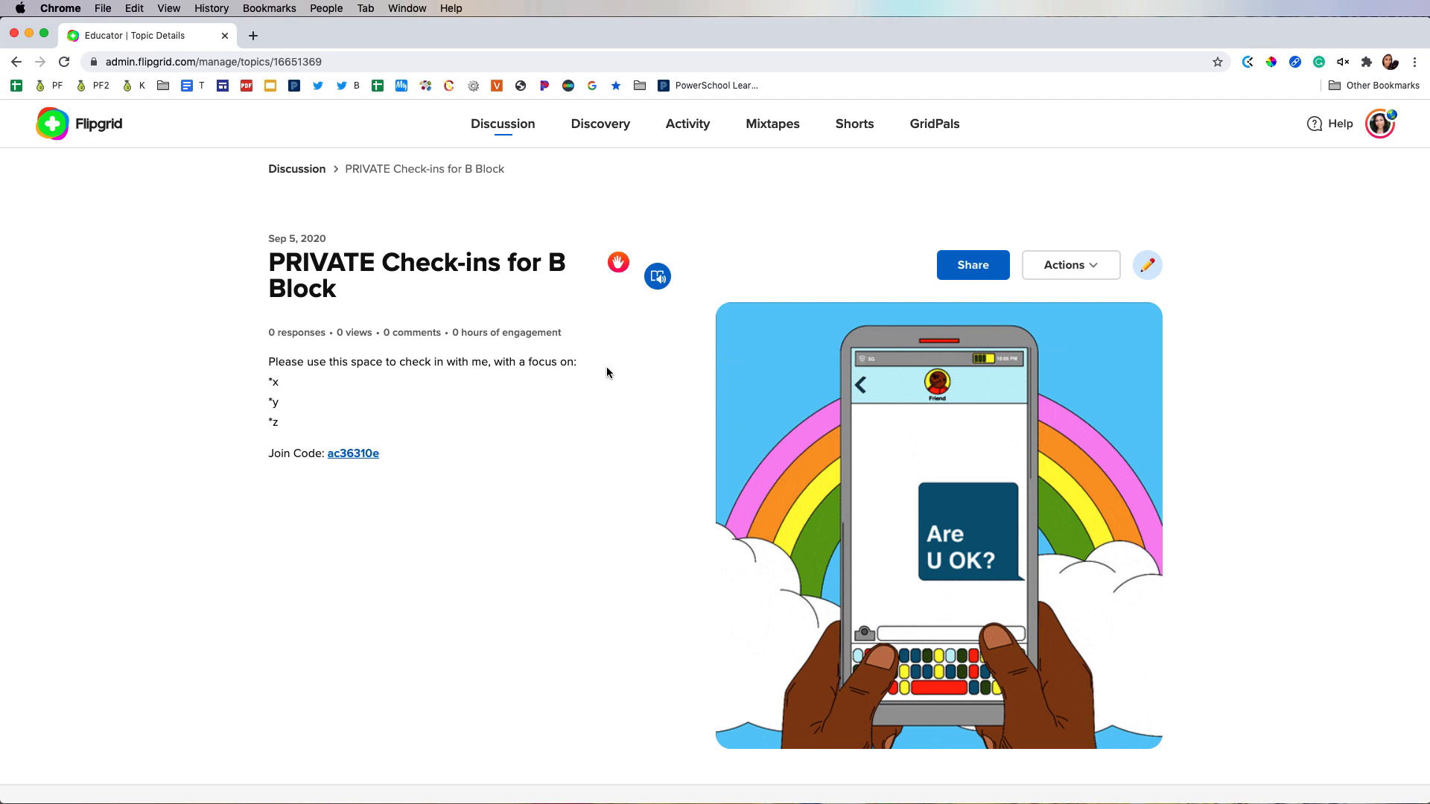
pyautogui.moveTo(617, 262)
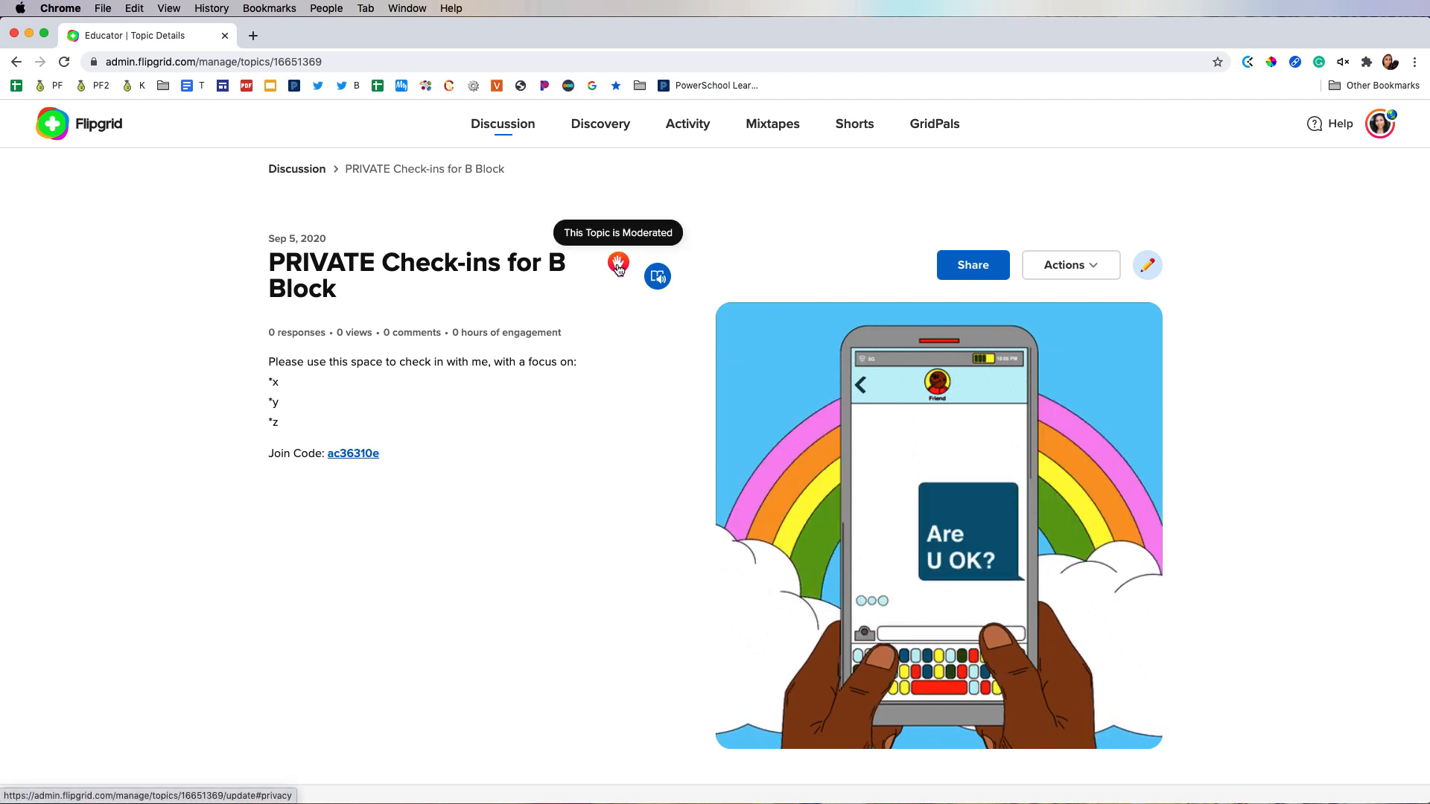
pyautogui.click(297, 170)
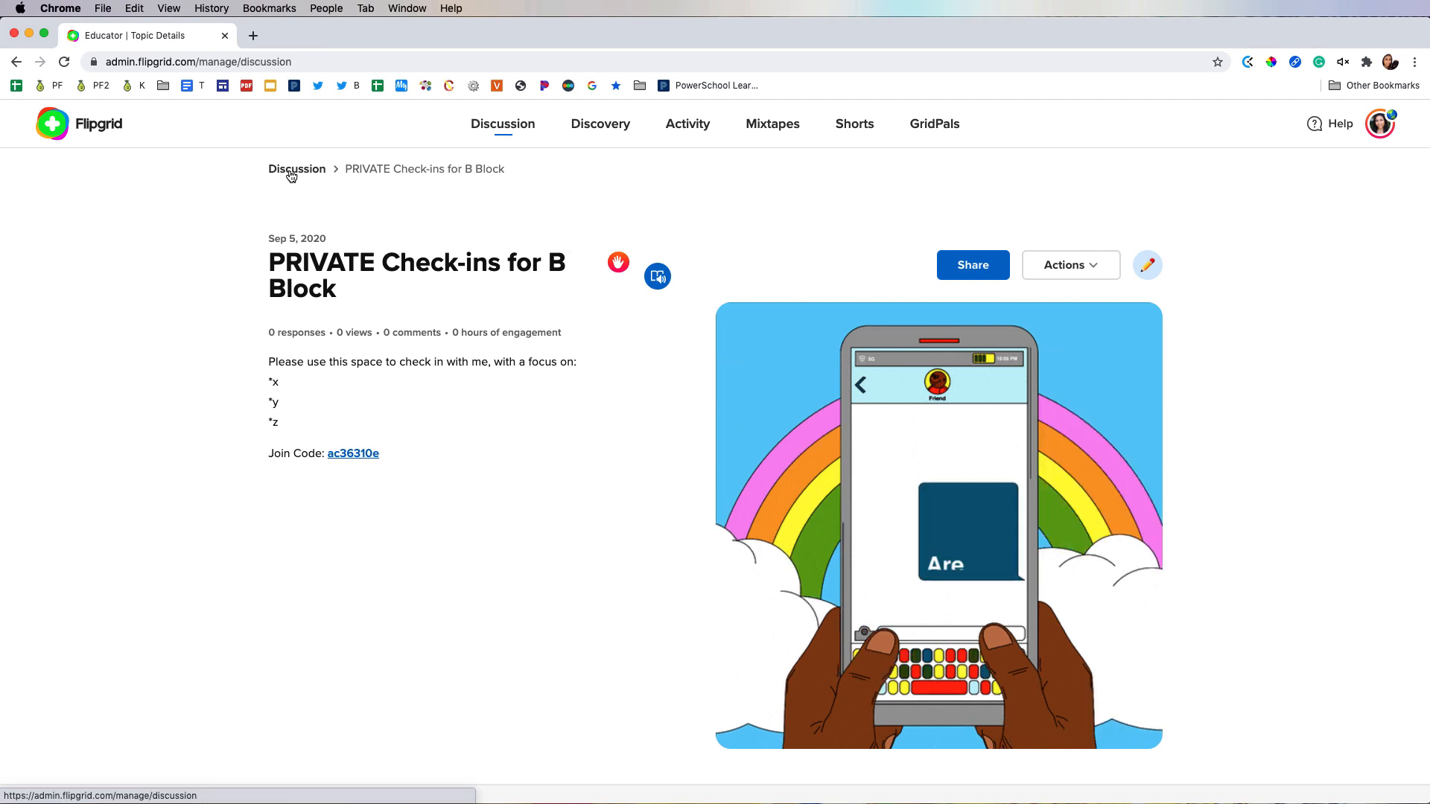
# Open the PRIVATE Check-ins topic's actions menu to view it as a student
pyautogui.click(297, 169)
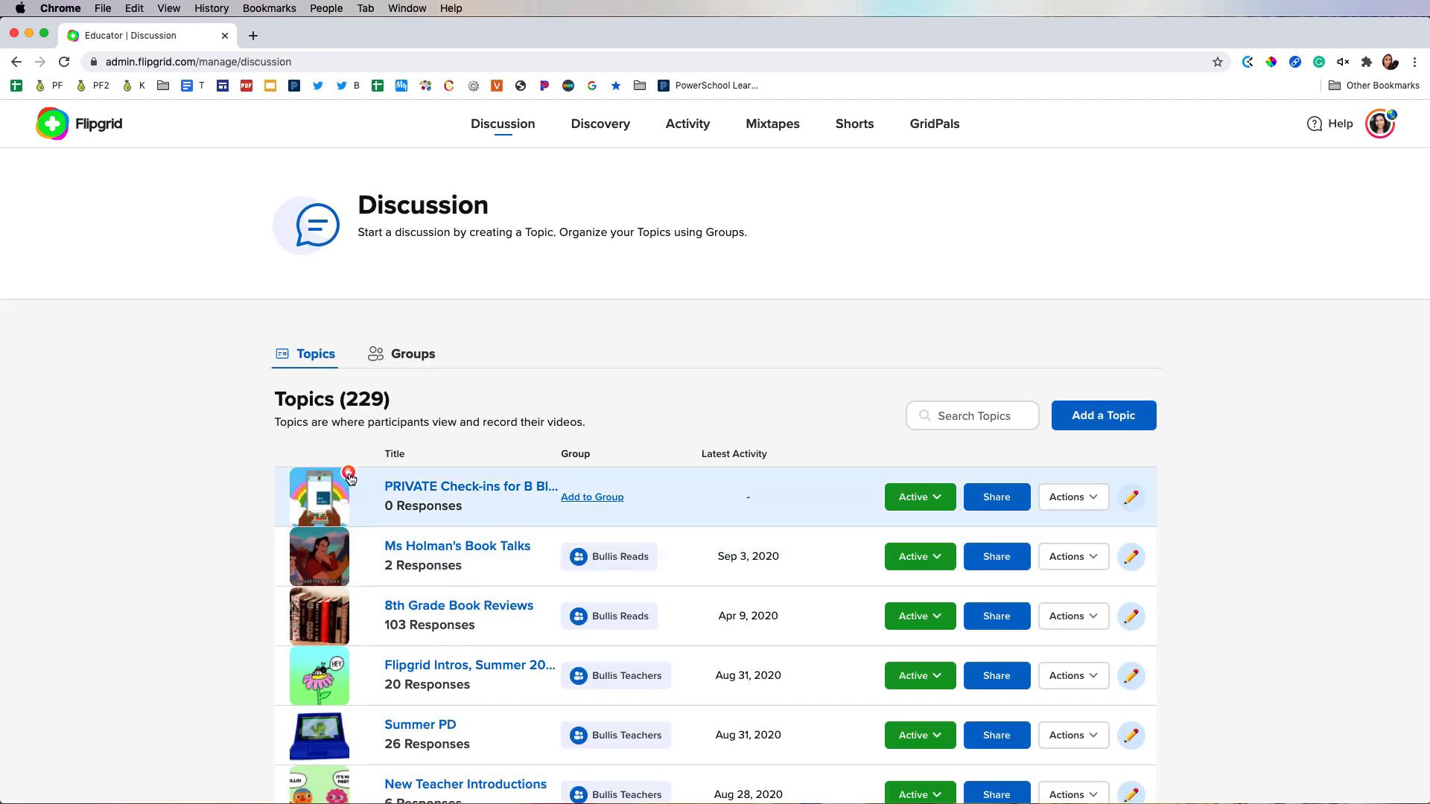
pyautogui.moveTo(360, 560)
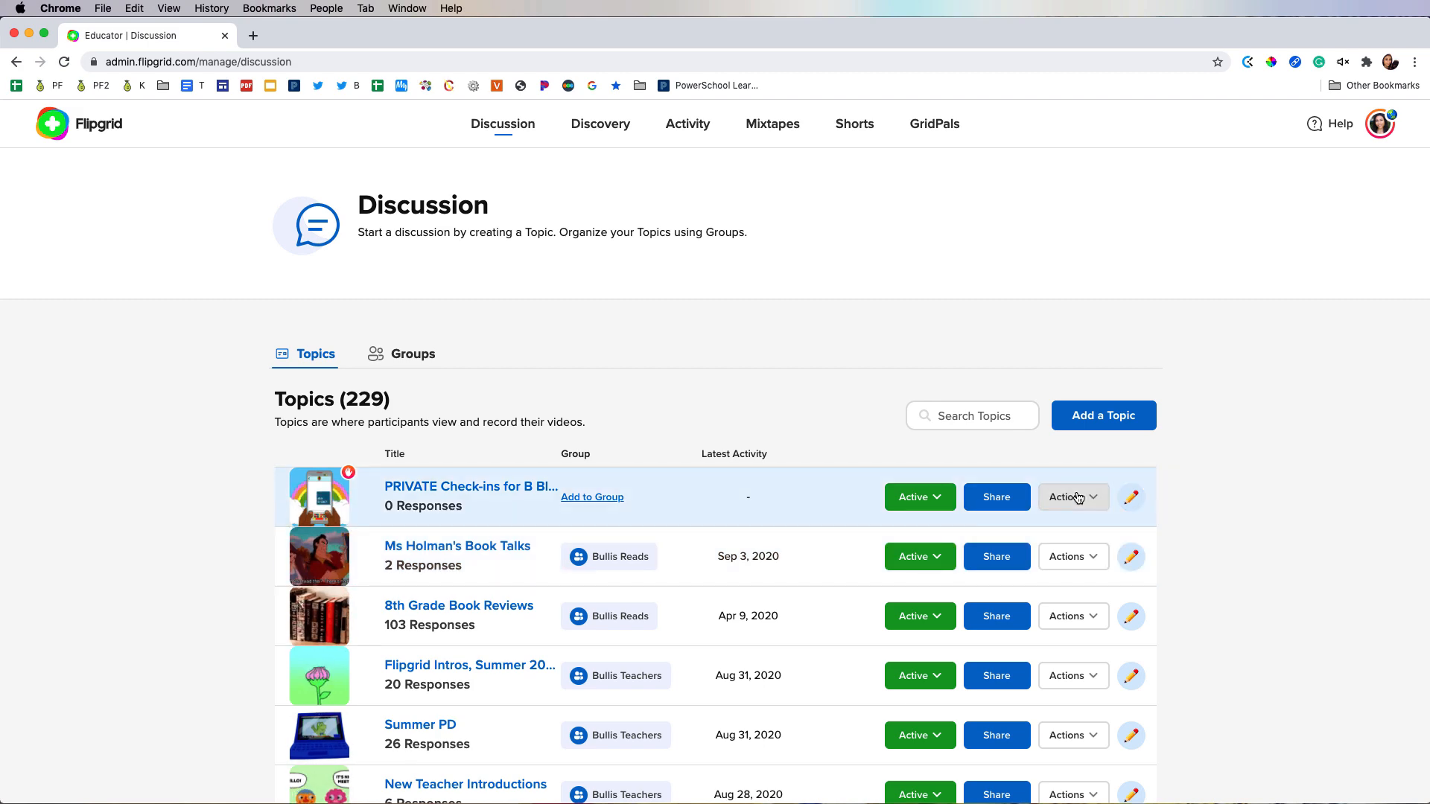
pyautogui.click(995, 496)
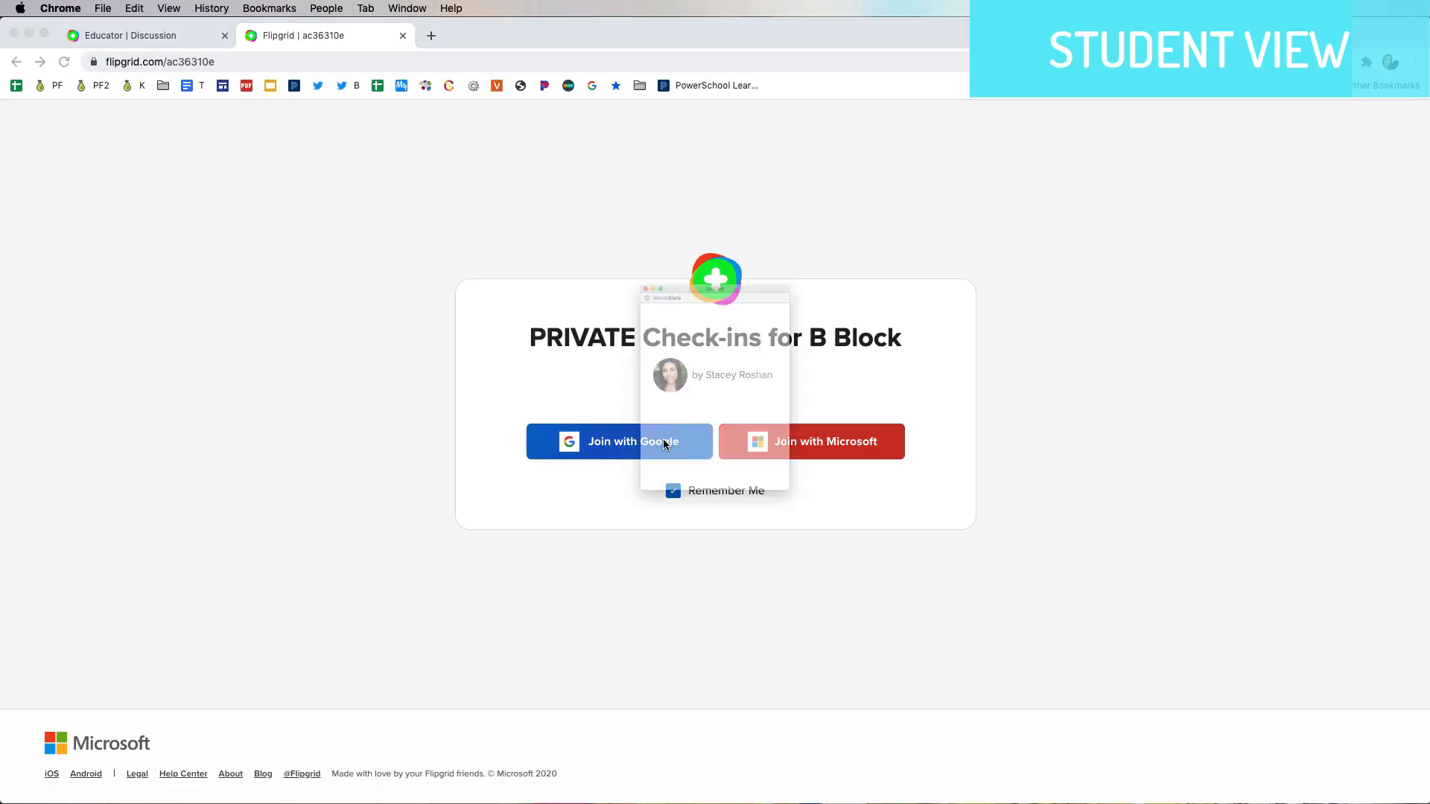
# Join with Google and record the 'Here is my sample response Amazing!' video
pyautogui.click(618, 442)
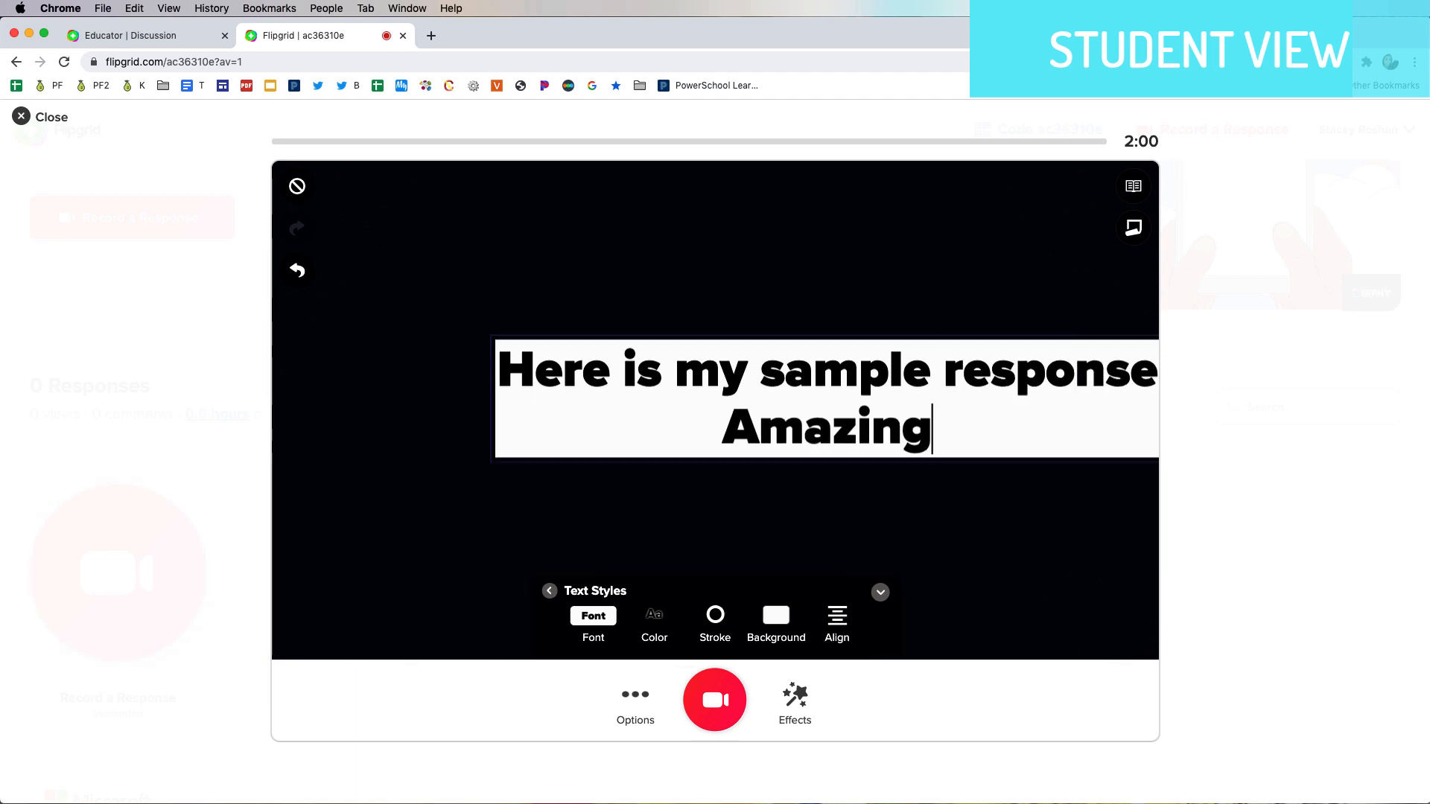
pyautogui.click(715, 700)
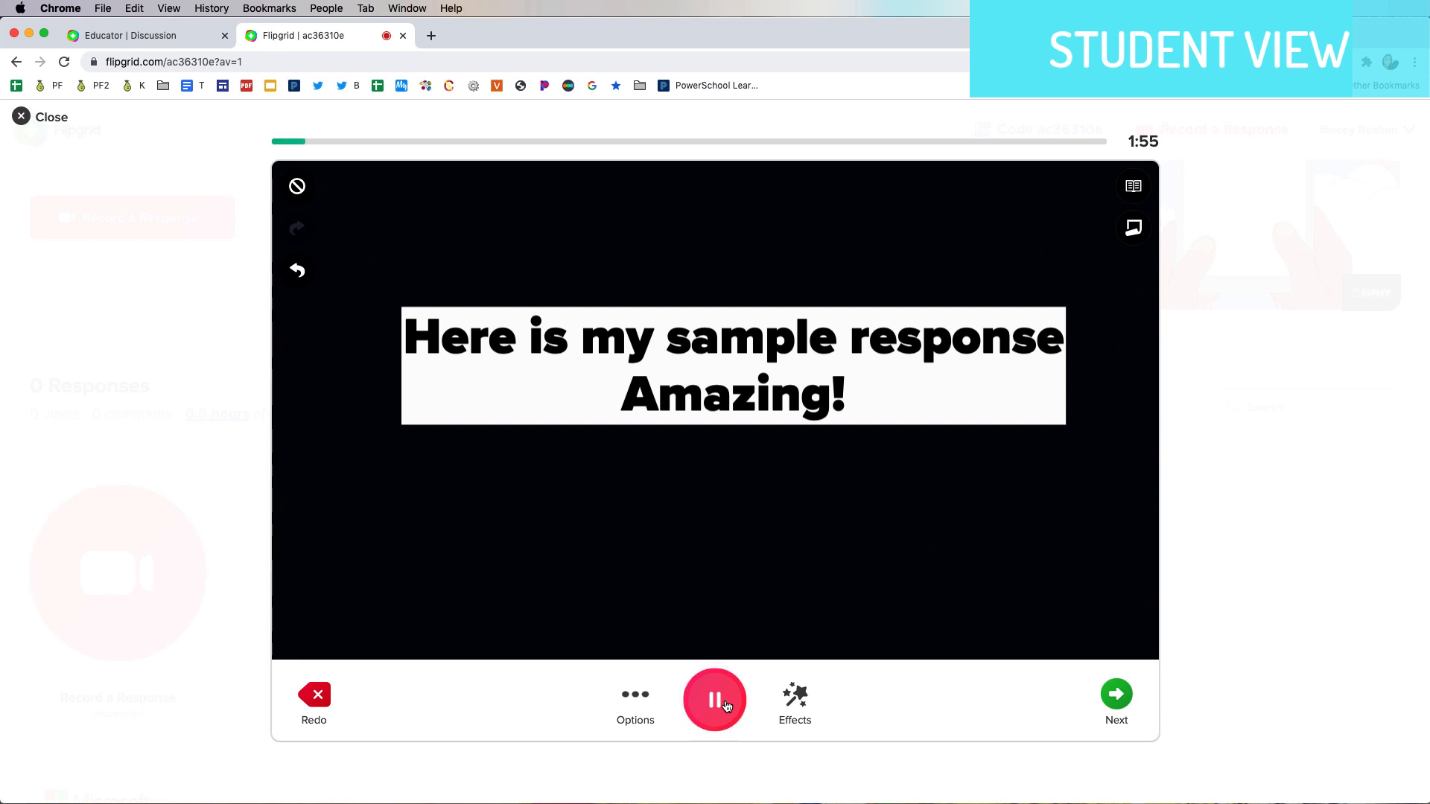
pyautogui.click(714, 695)
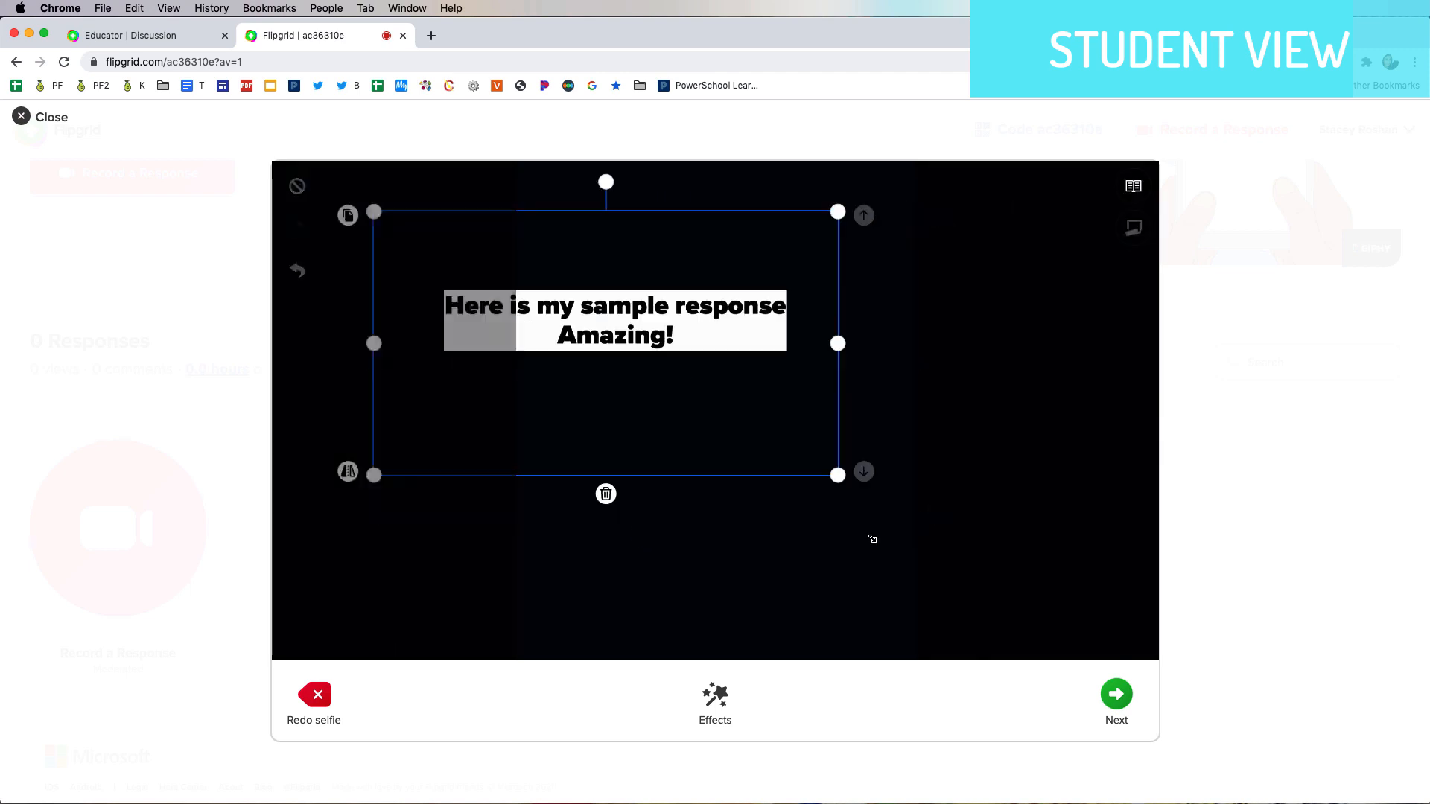
pyautogui.click(1116, 694)
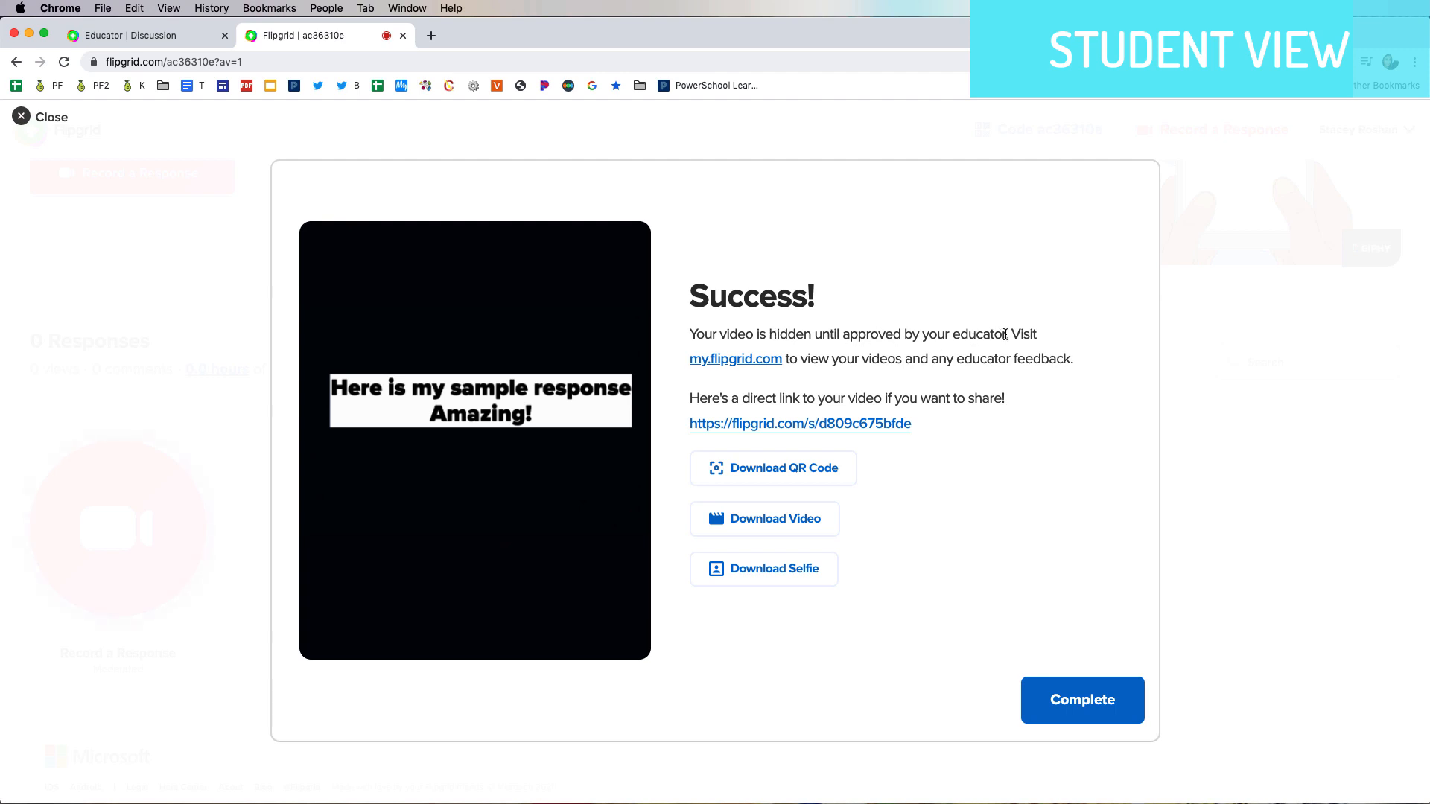
pyautogui.moveTo(743, 370)
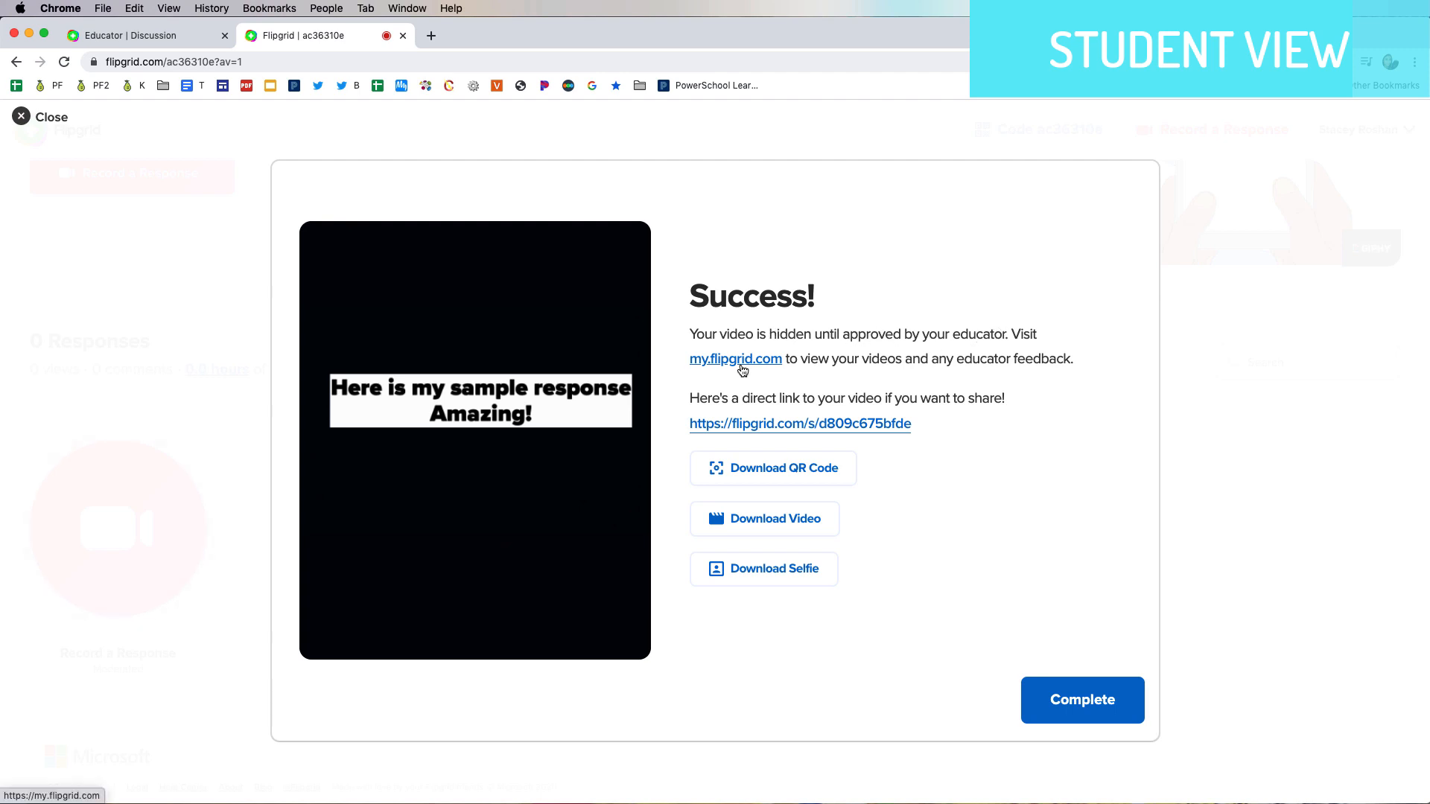
pyautogui.moveTo(831, 439)
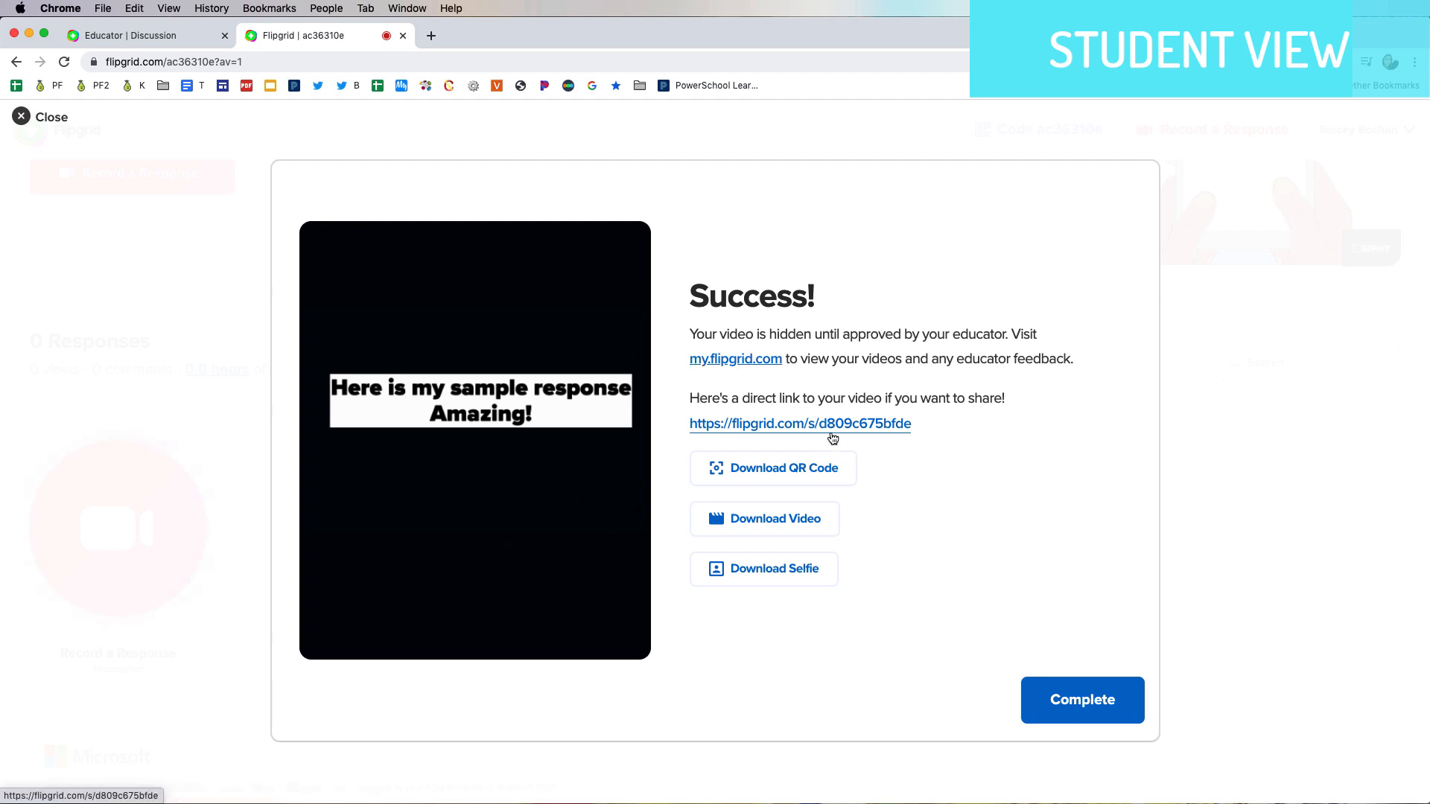
pyautogui.moveTo(822, 518)
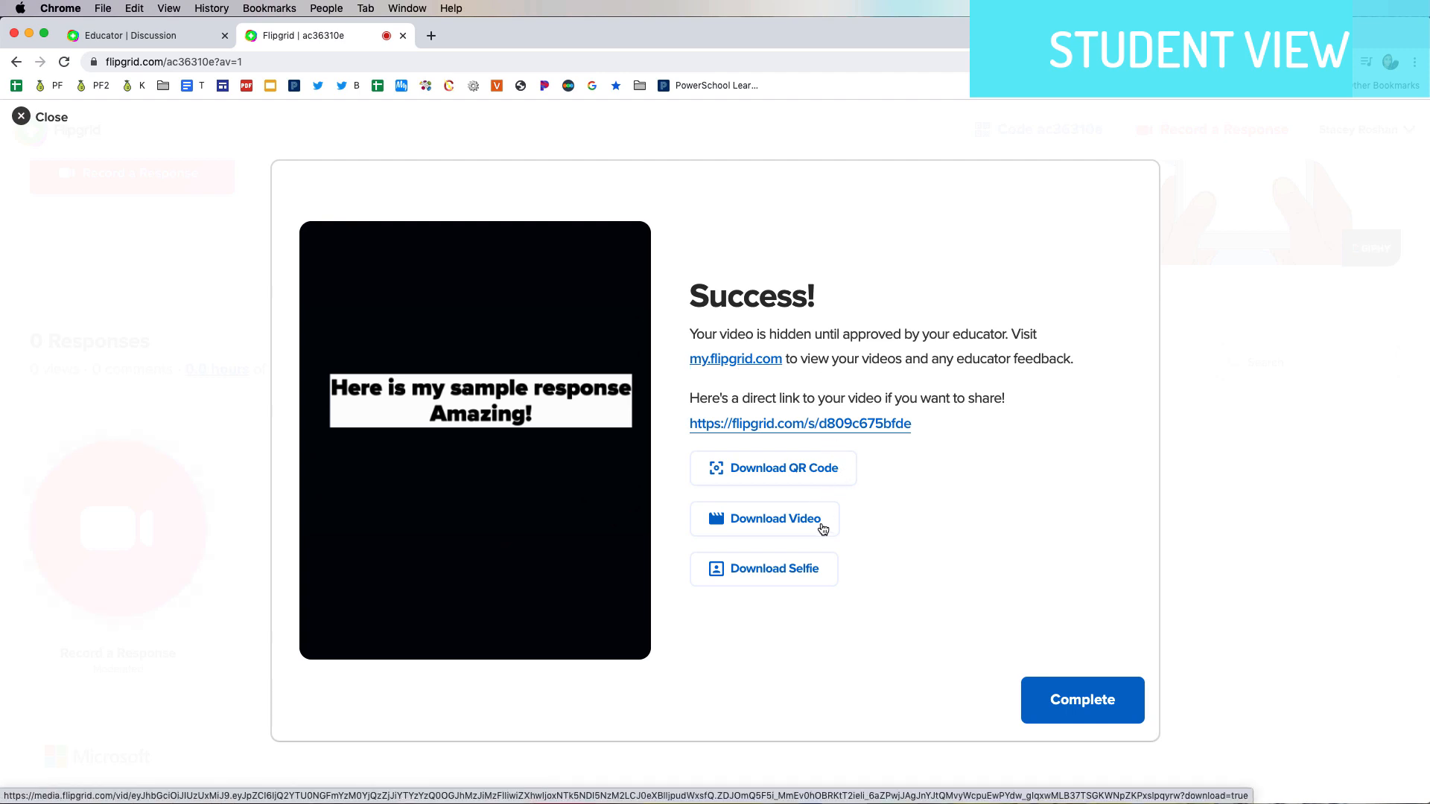
pyautogui.moveTo(1036, 710)
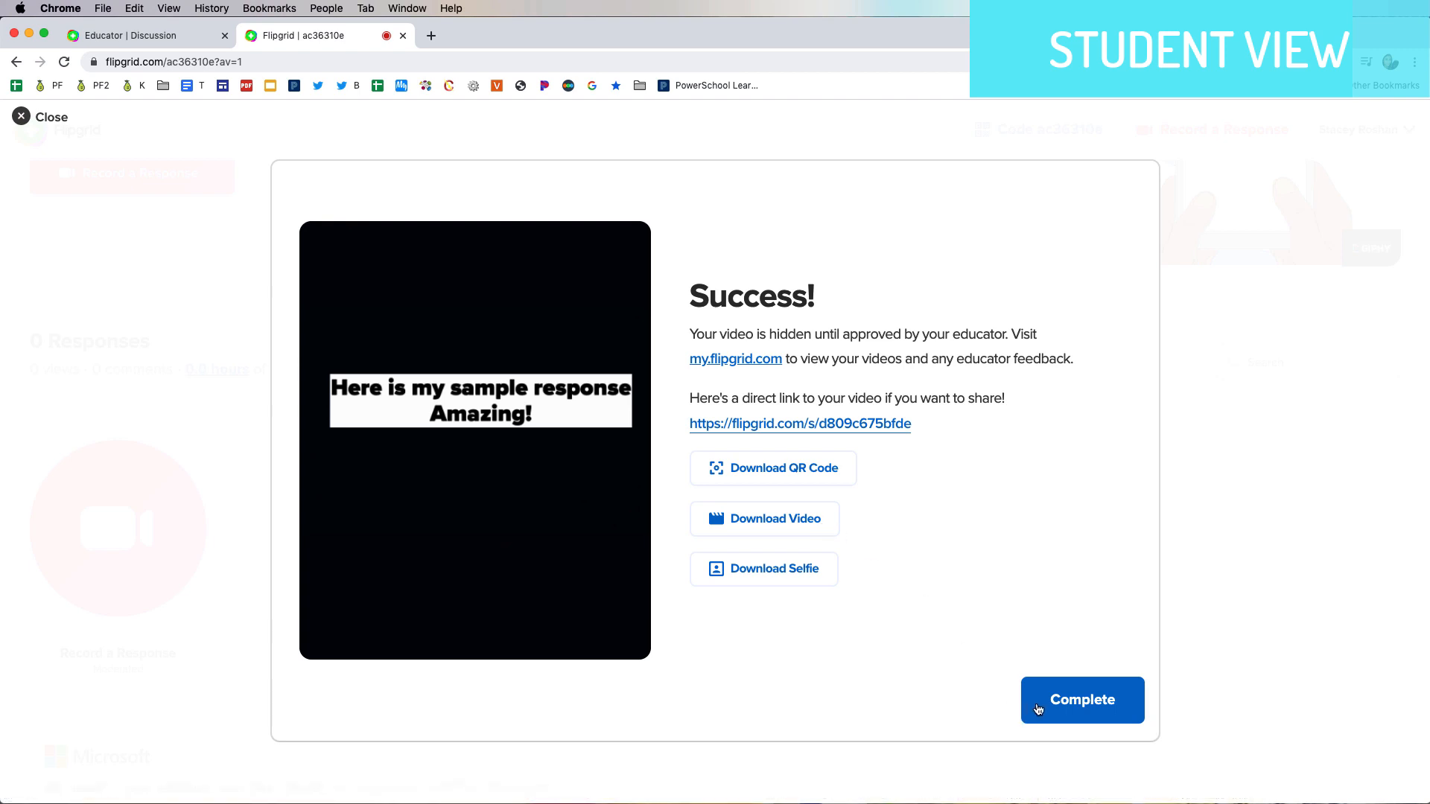
# Complete the sample response submission from the Success screen
pyautogui.click(1082, 700)
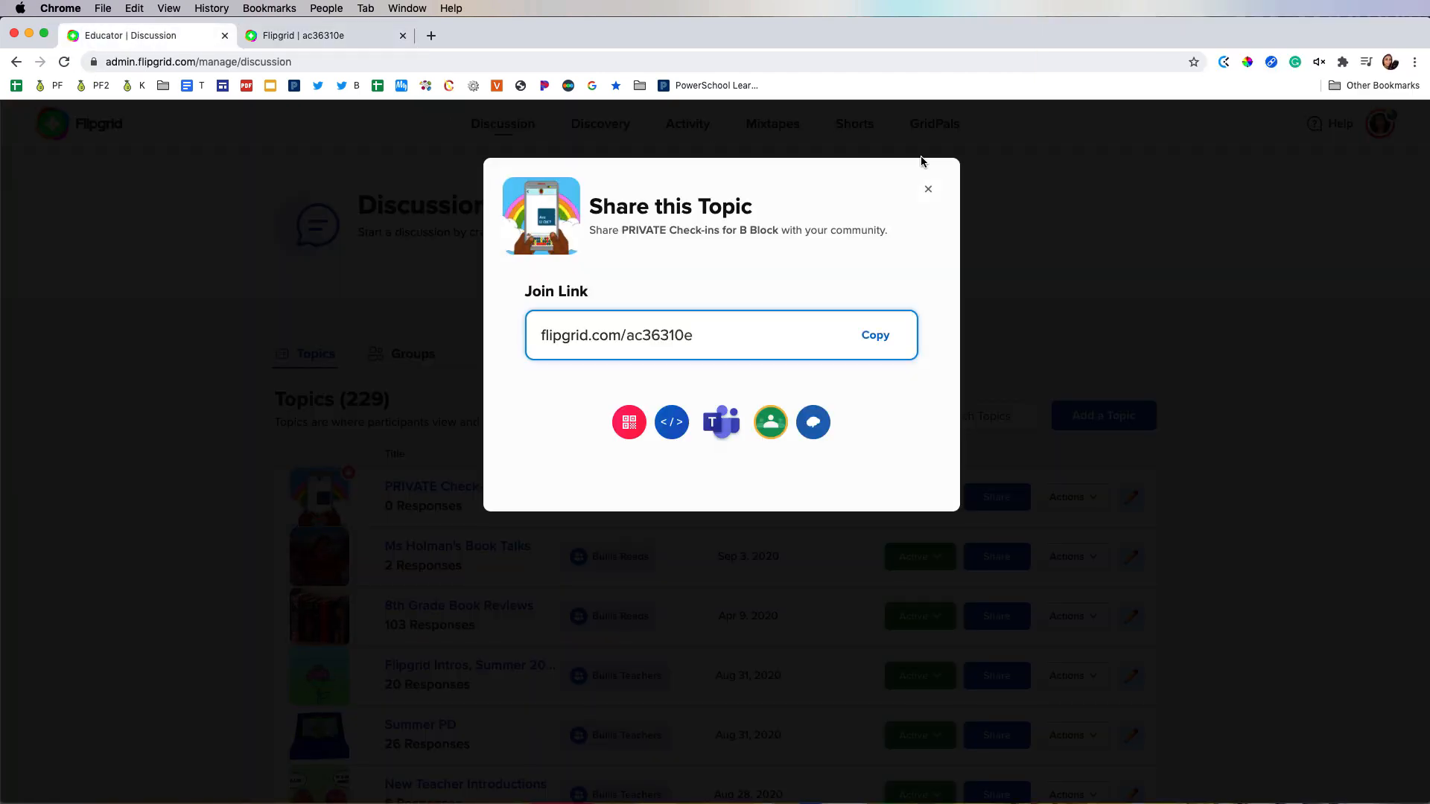
pyautogui.click(928, 188)
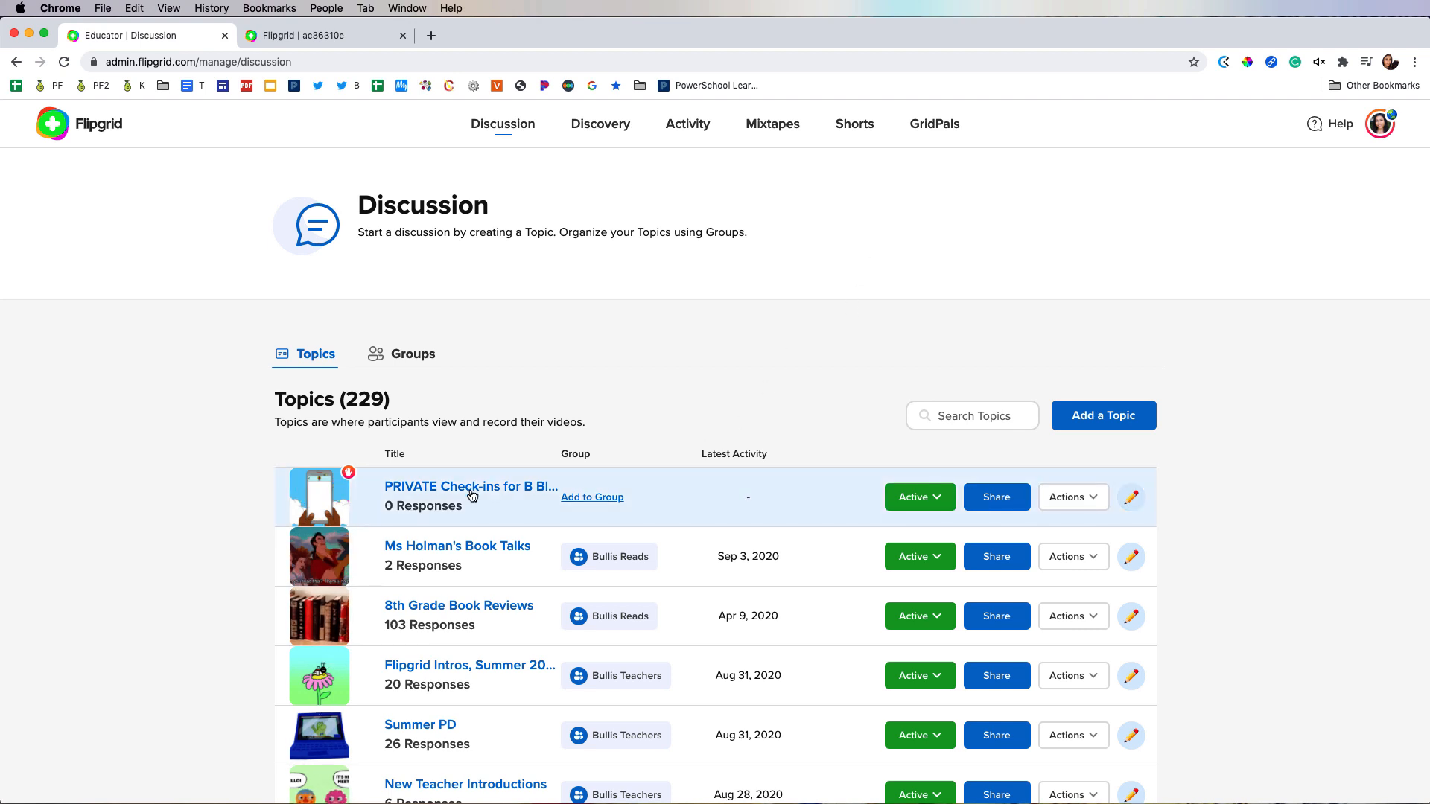
pyautogui.click(471, 487)
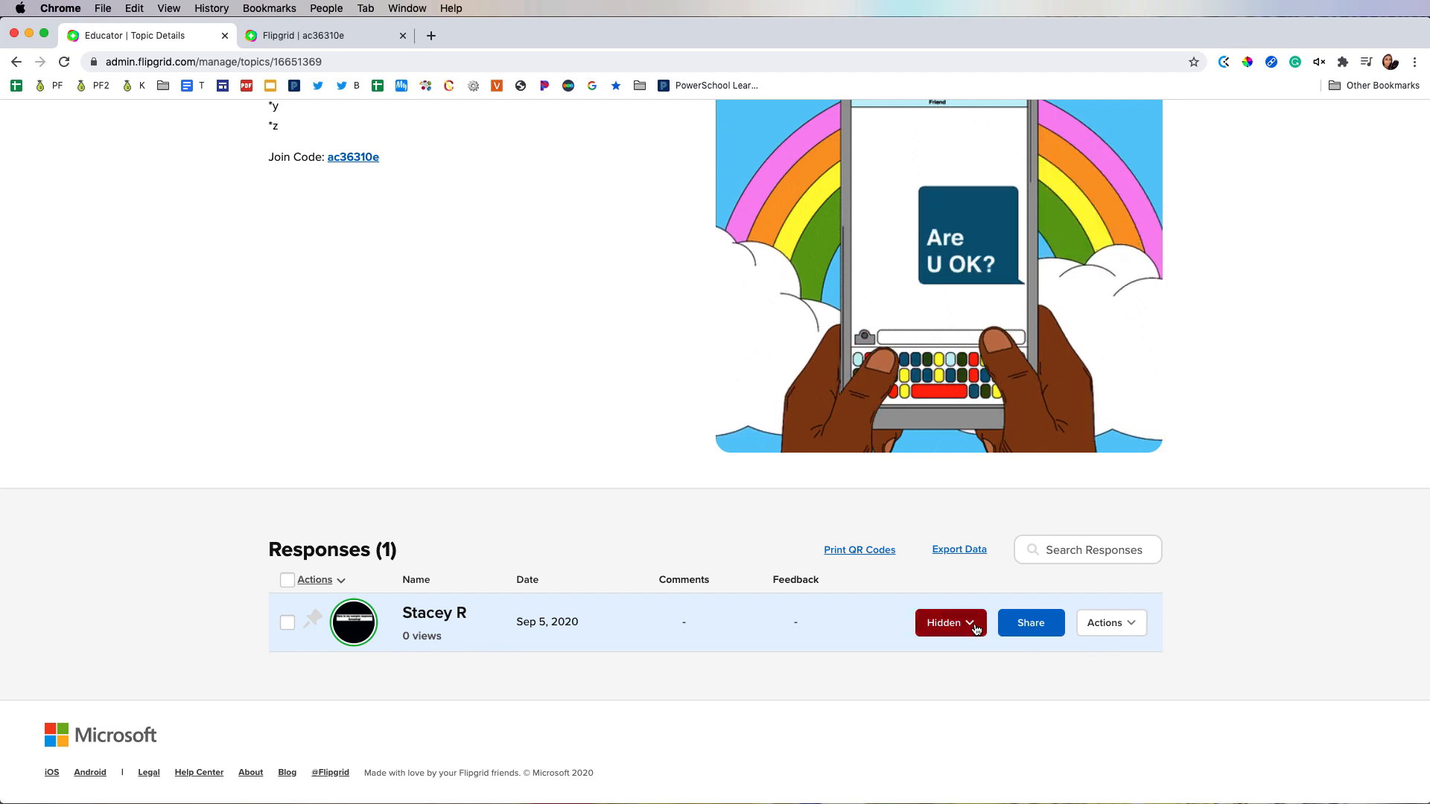
pyautogui.click(949, 623)
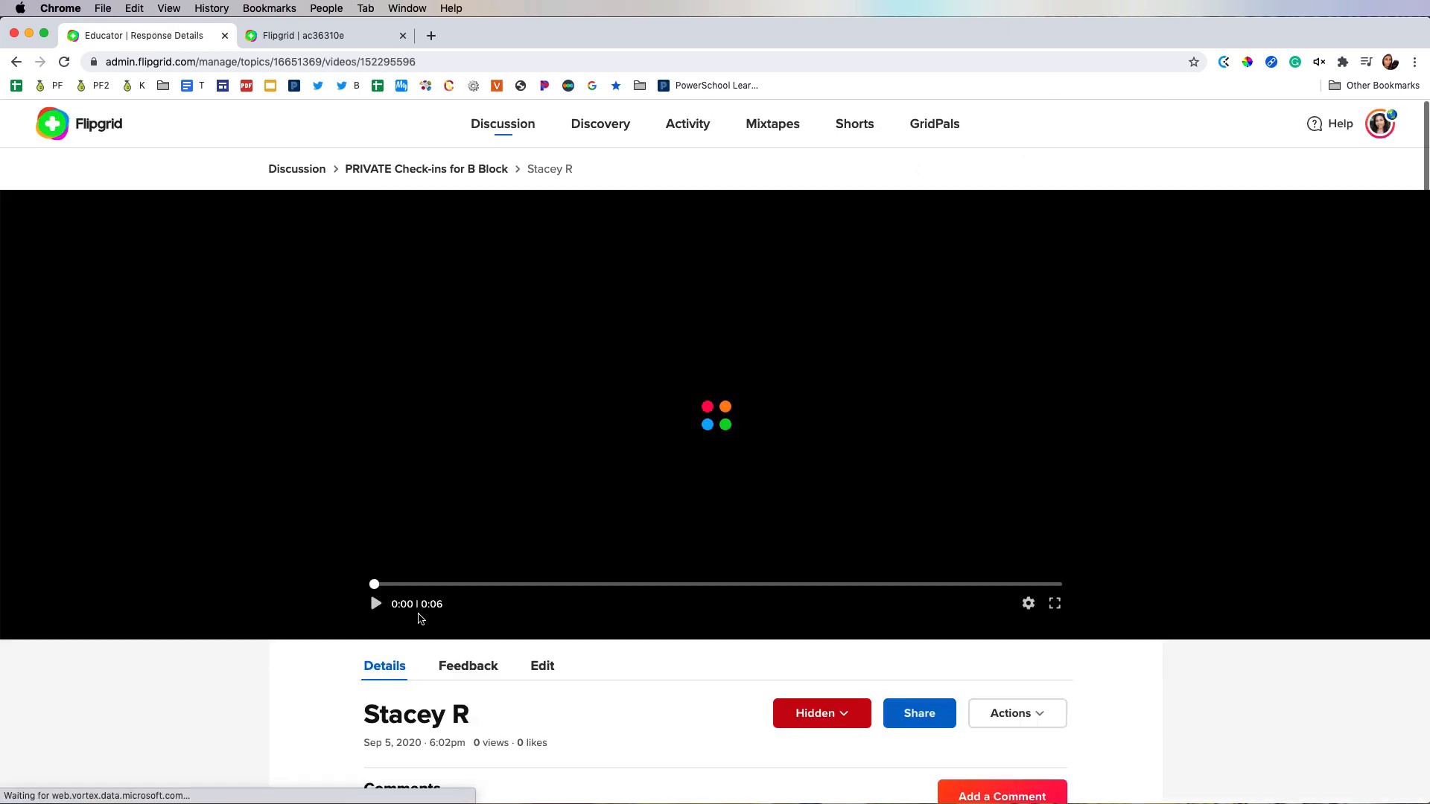
pyautogui.click(375, 603)
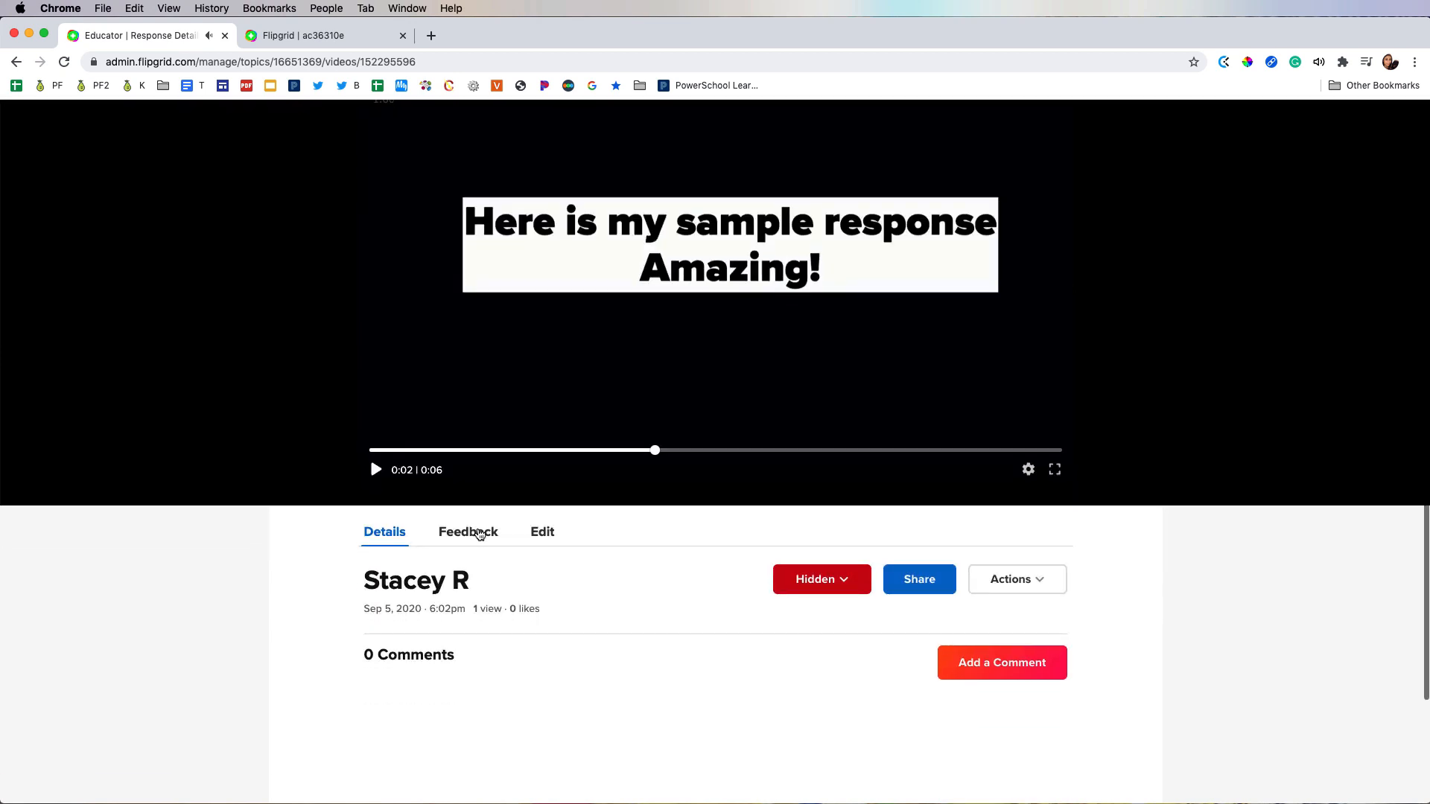
pyautogui.click(468, 532)
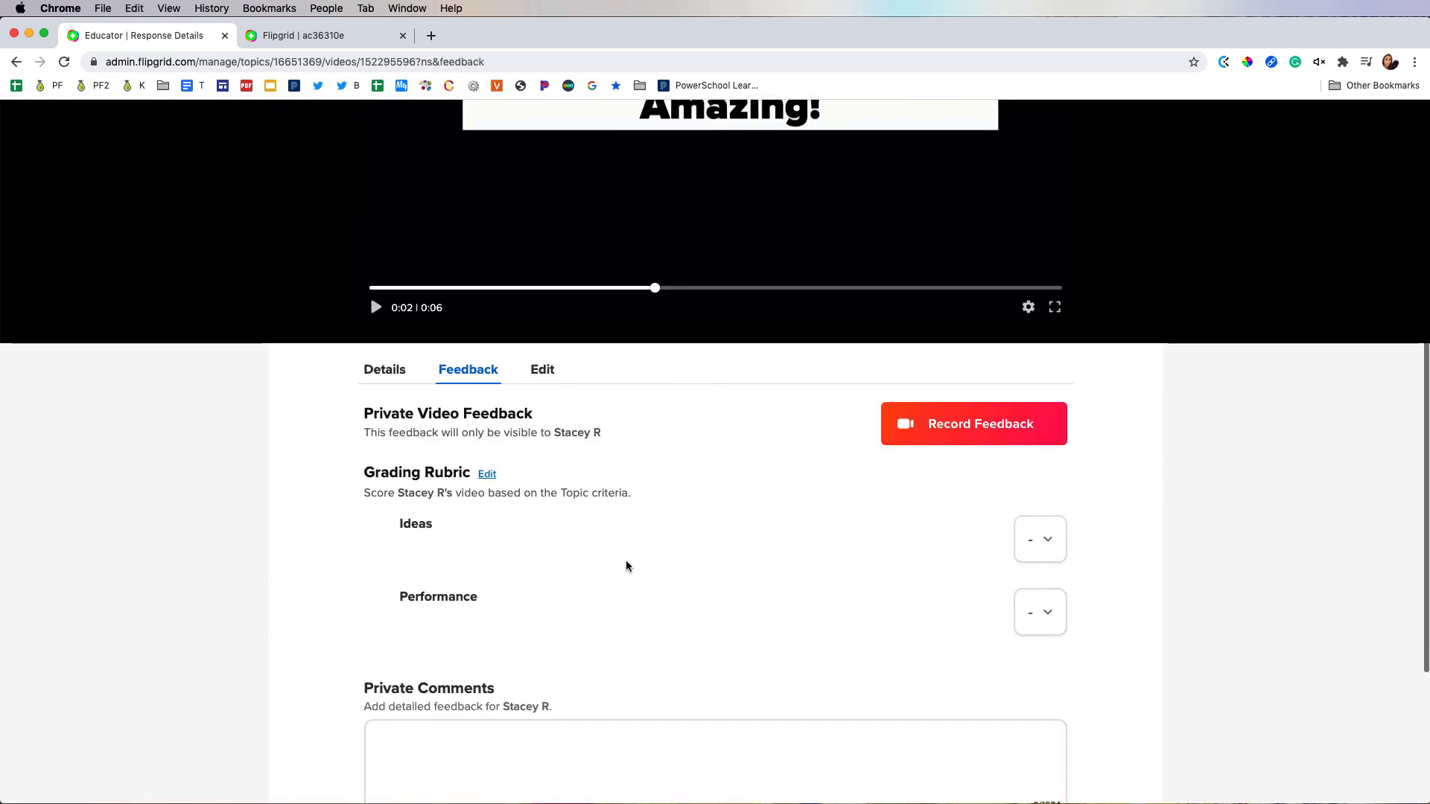
pyautogui.scroll(-3)
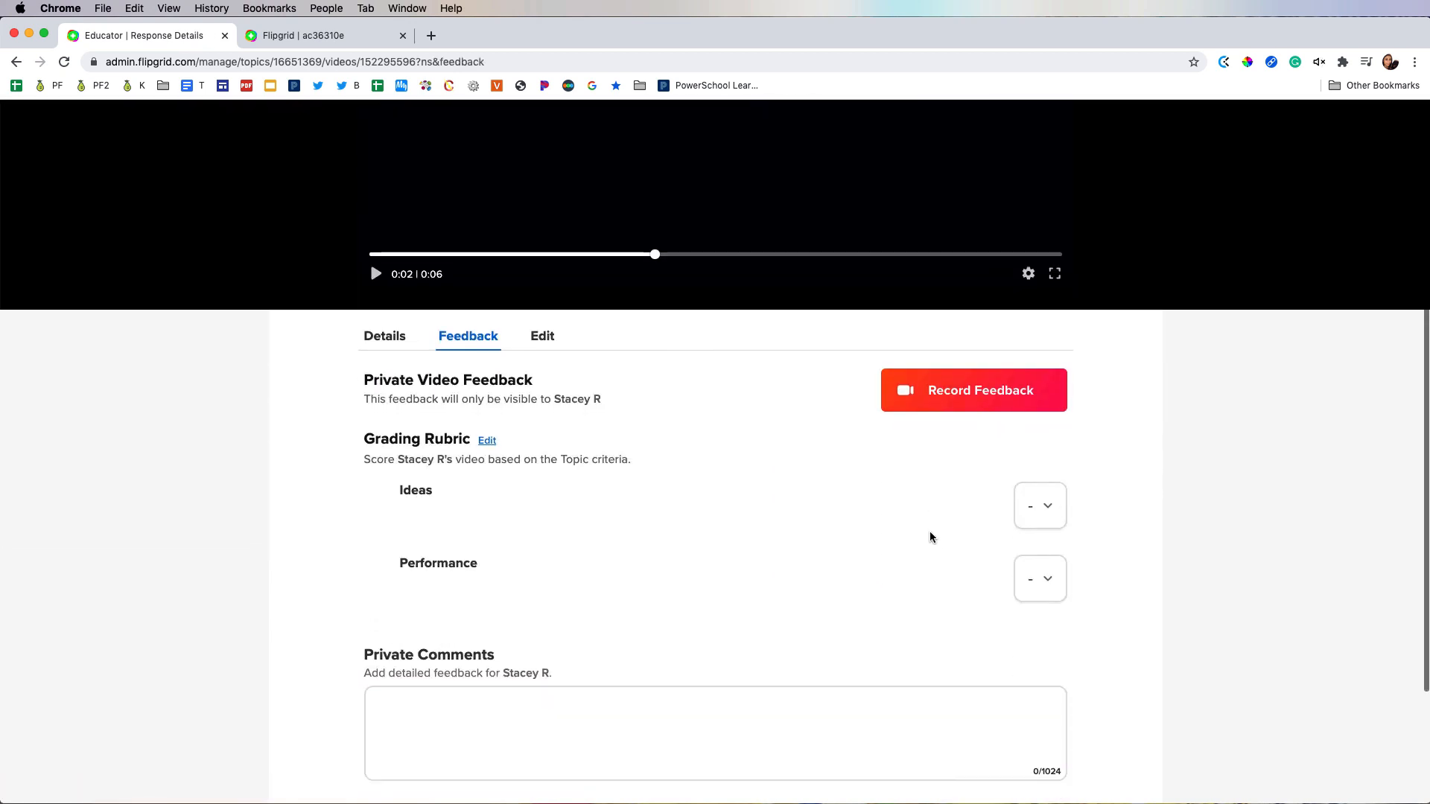
pyautogui.click(714, 630)
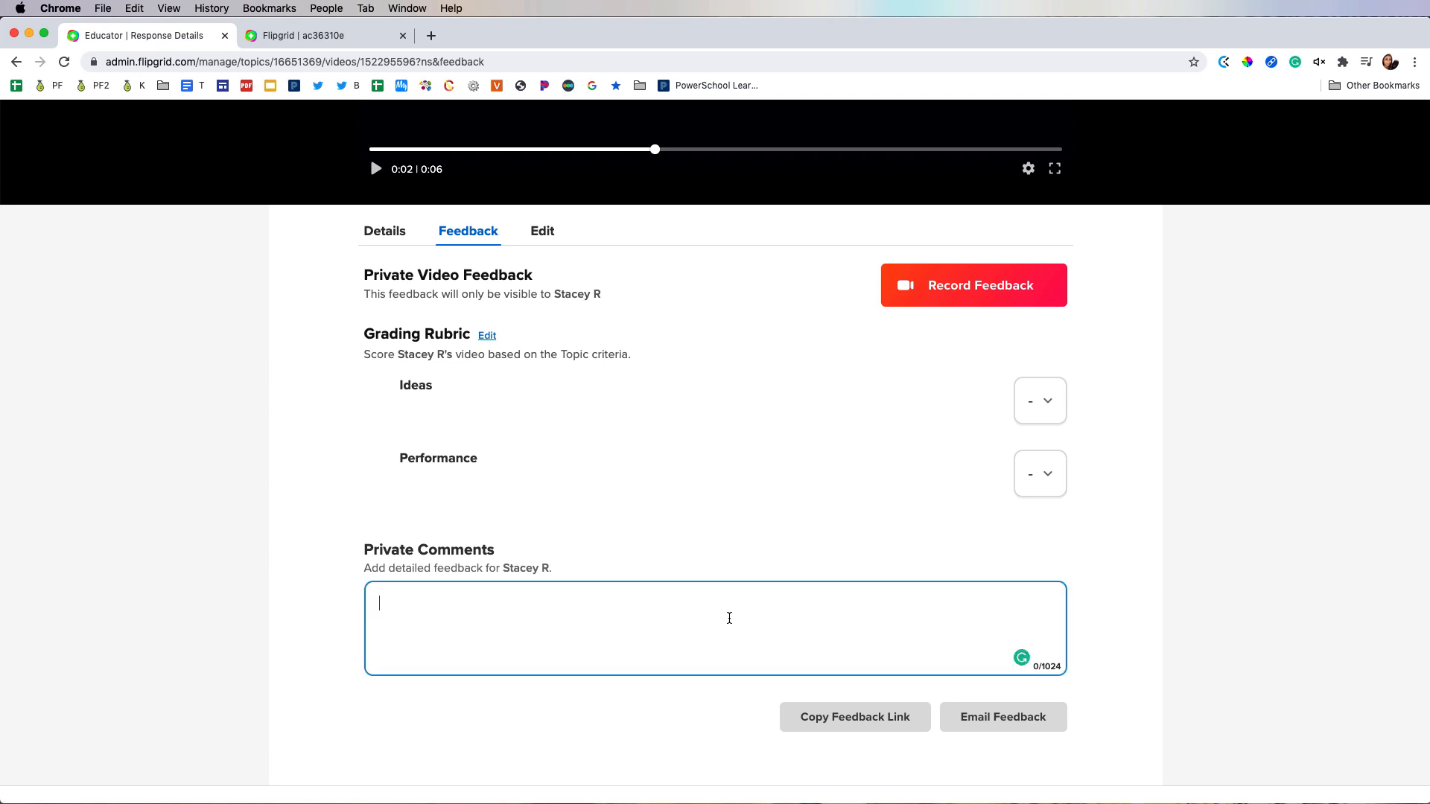
pyautogui.write('Thanks for checking in')
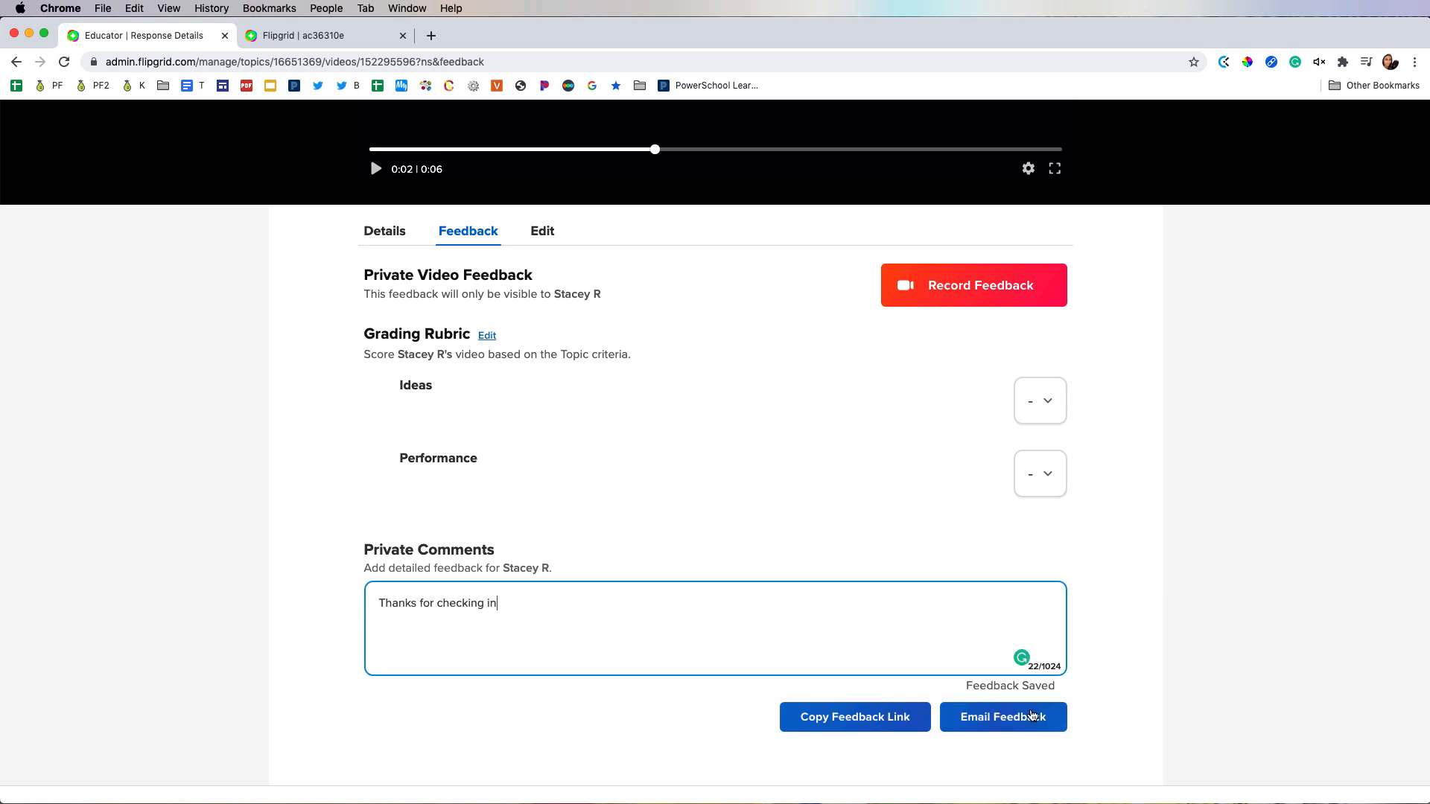
pyautogui.click(1002, 717)
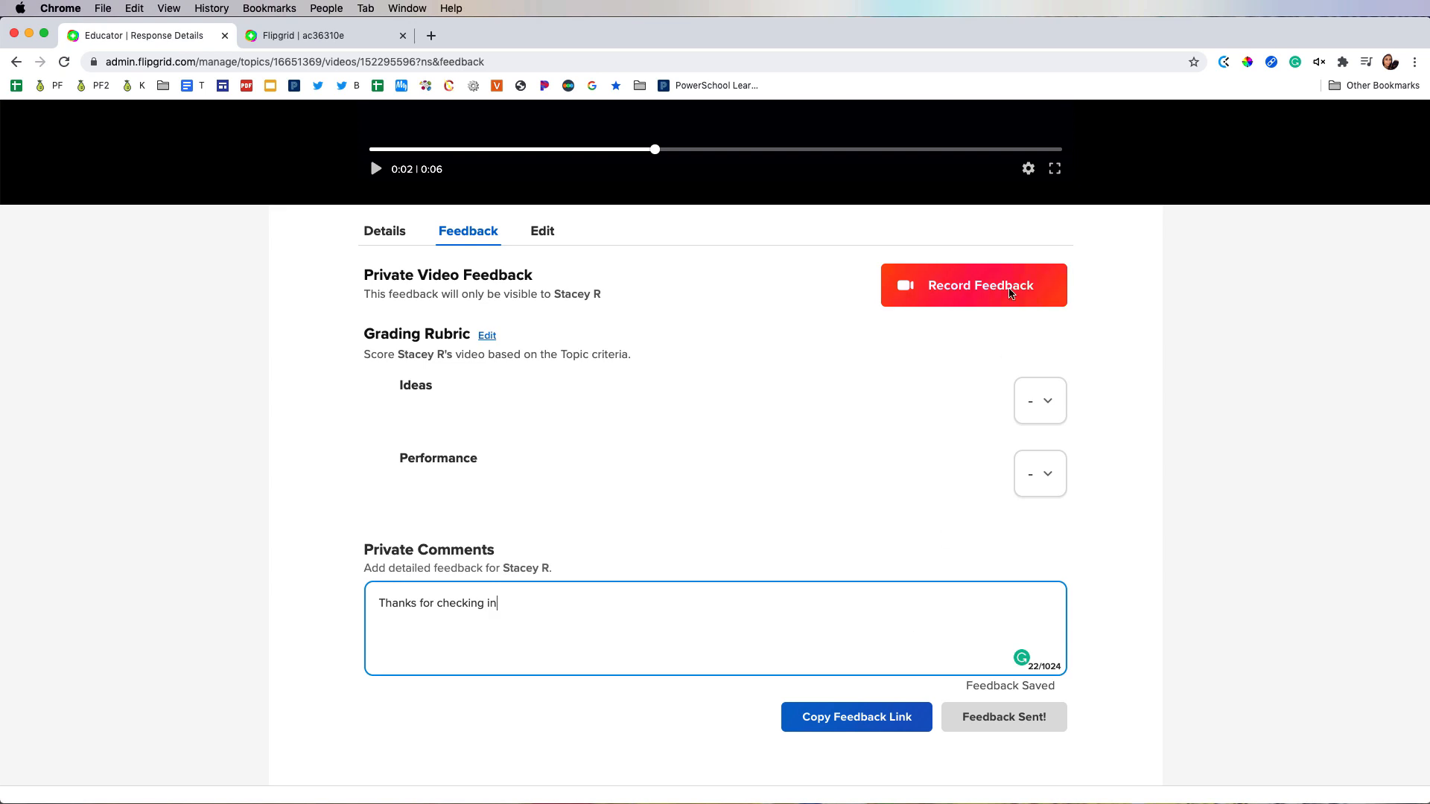
pyautogui.moveTo(1012, 280)
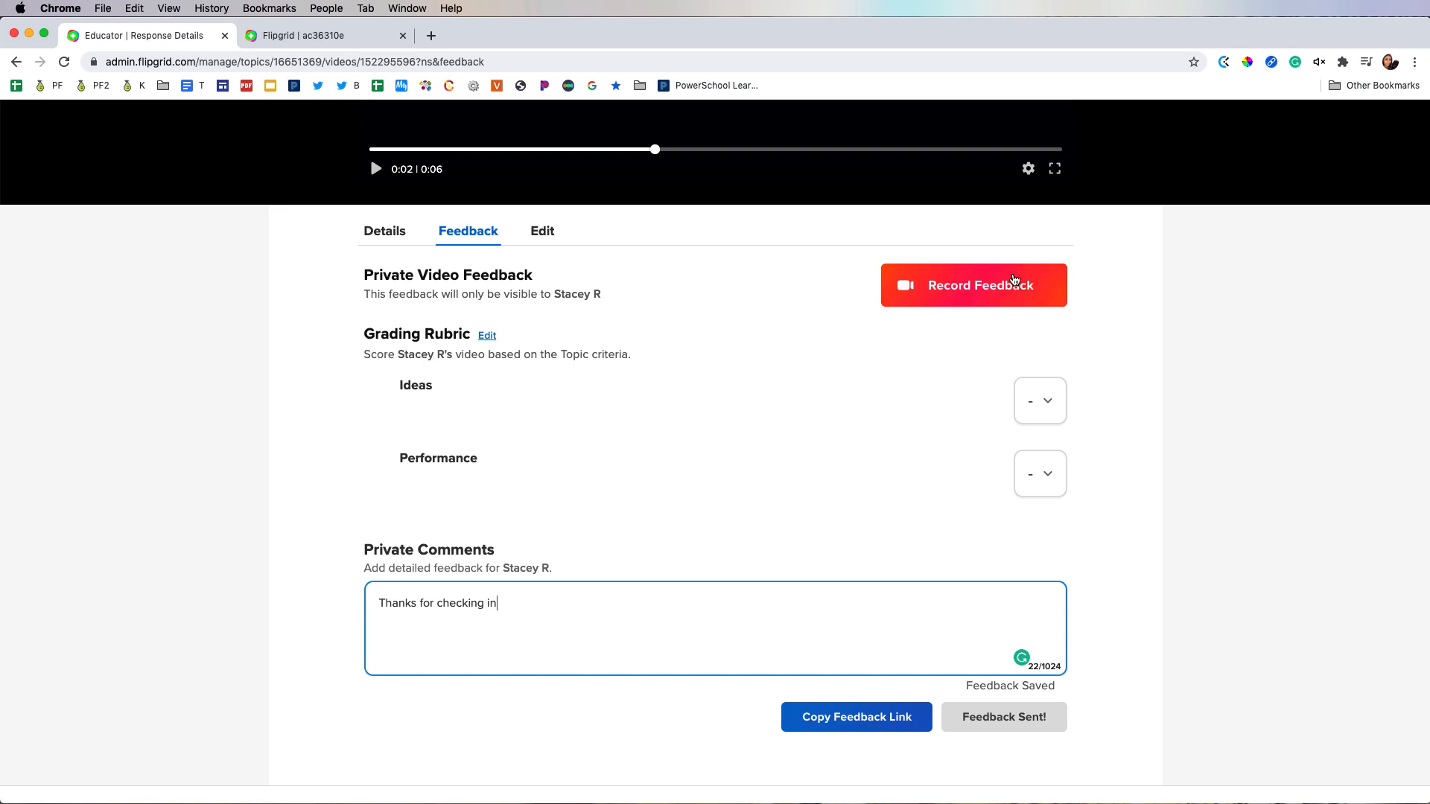
pyautogui.moveTo(657, 393)
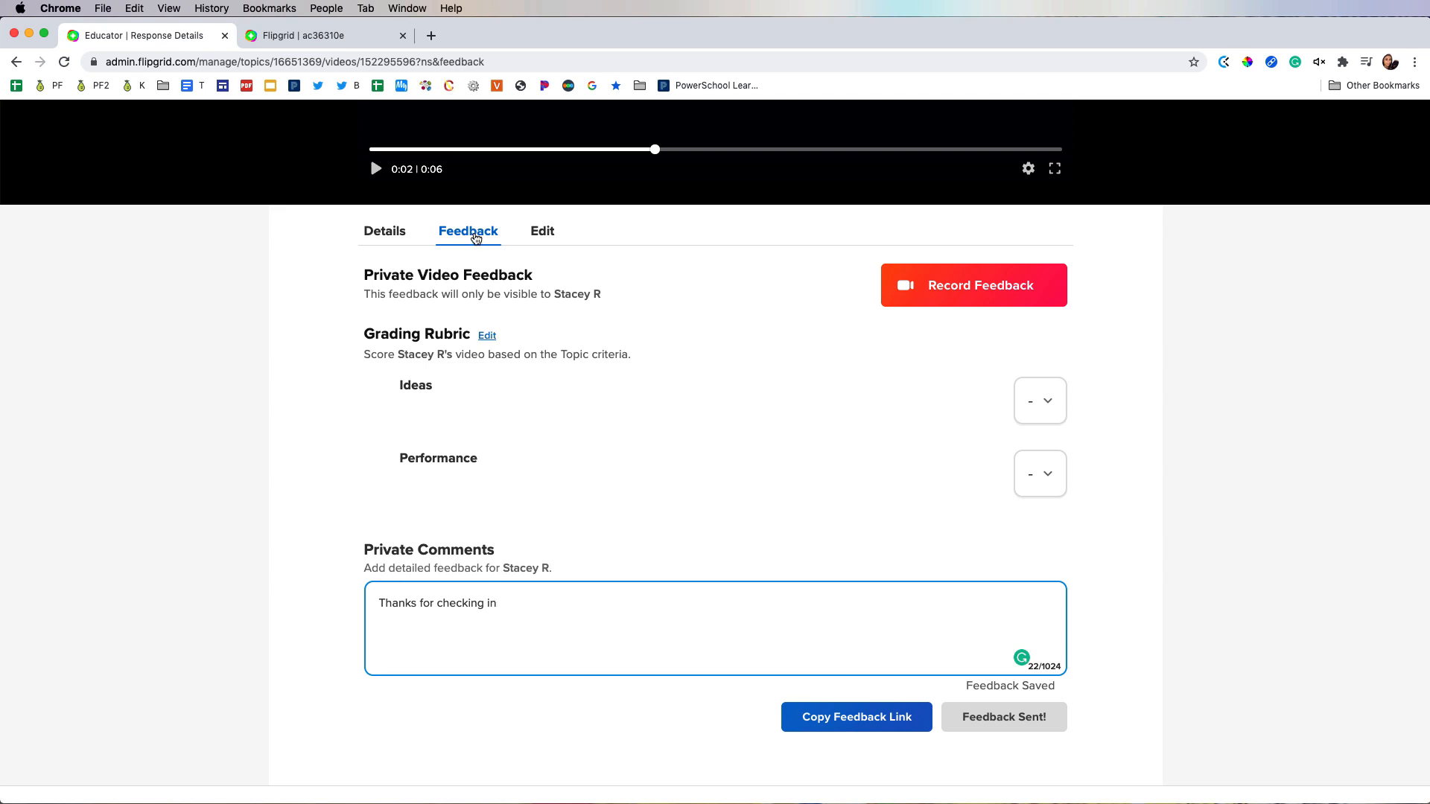
pyautogui.moveTo(609, 300)
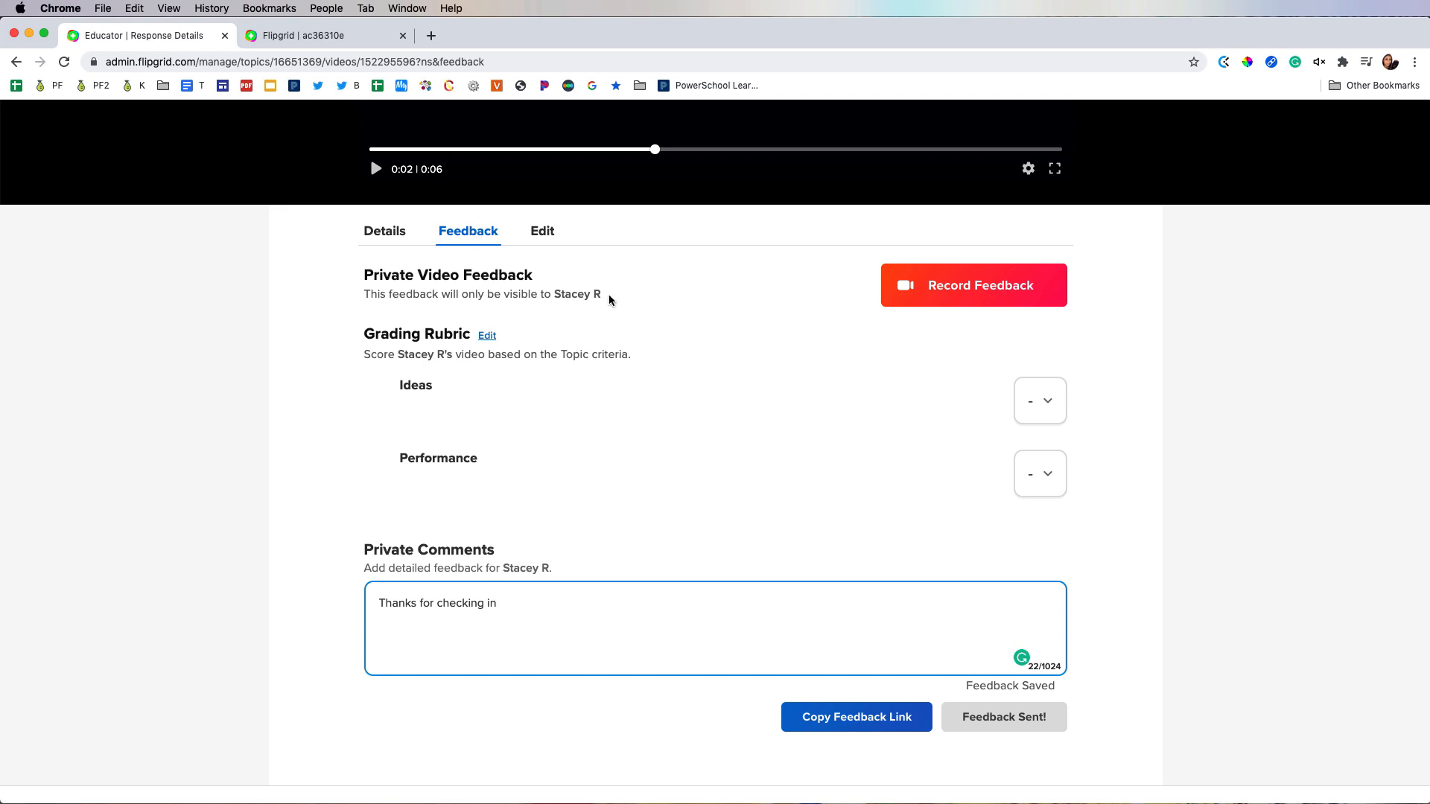
pyautogui.click(319, 36)
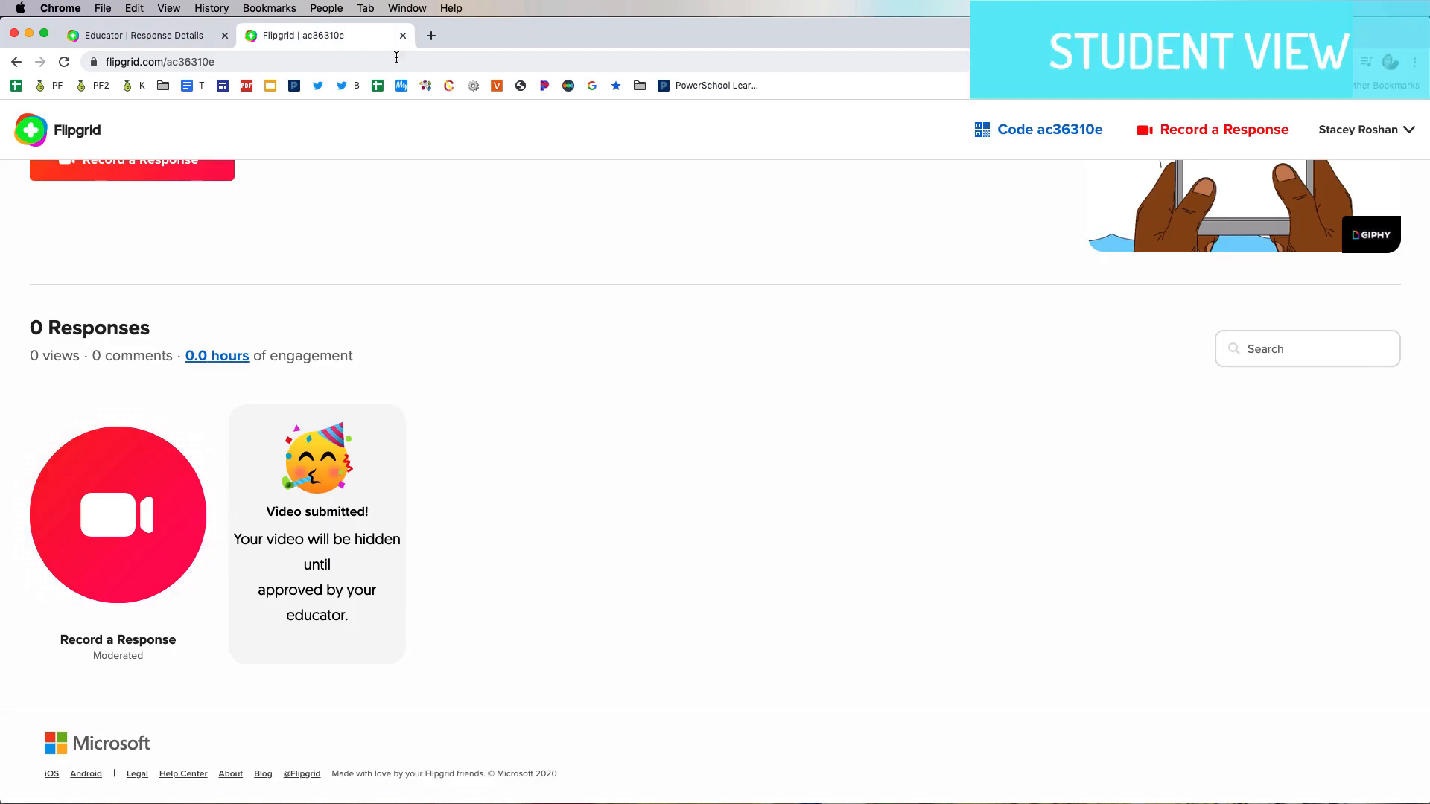
# Reload the student's PRIVATE Check-ins for B Block page and confirm it shows 0 responses
pyautogui.click(63, 61)
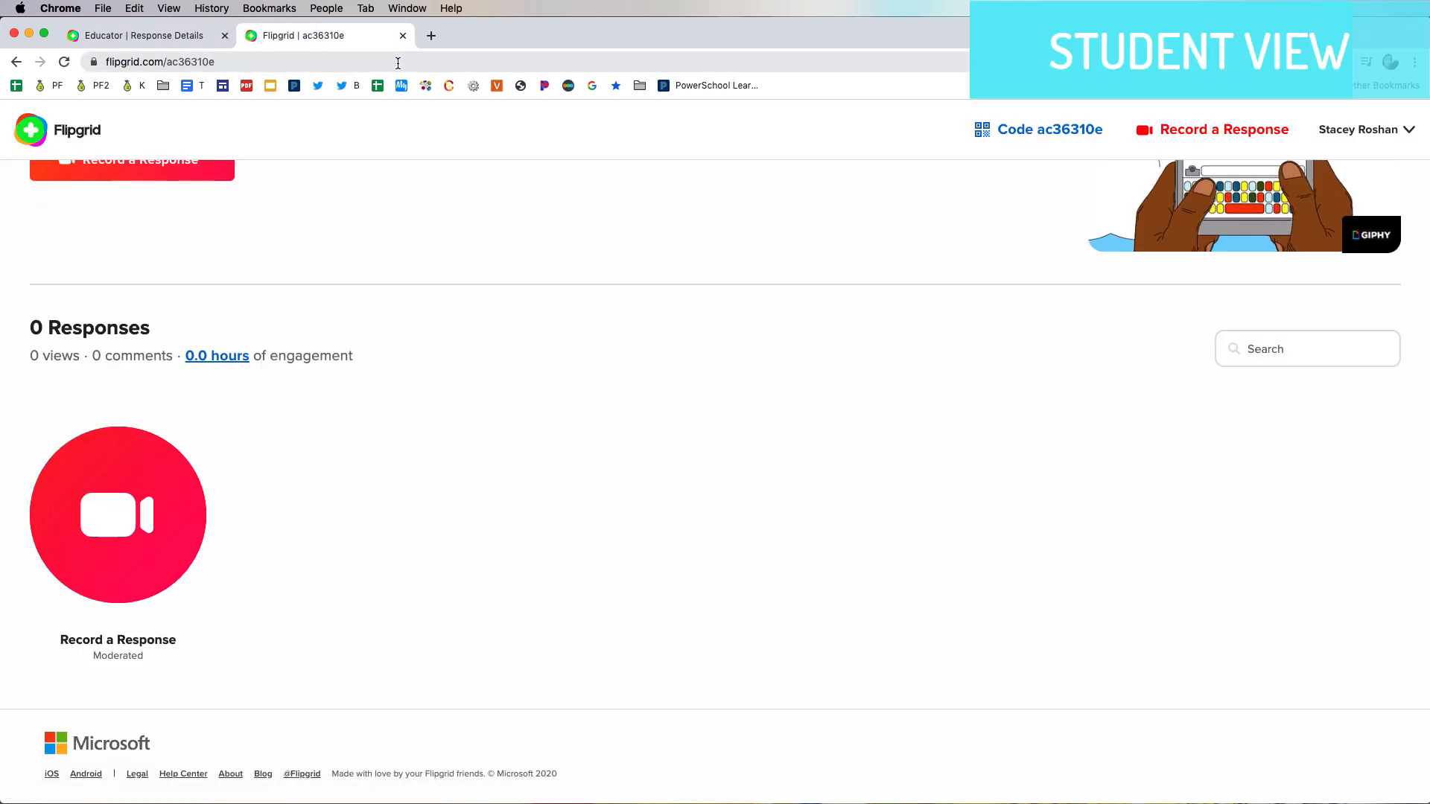
pyautogui.scroll(3)
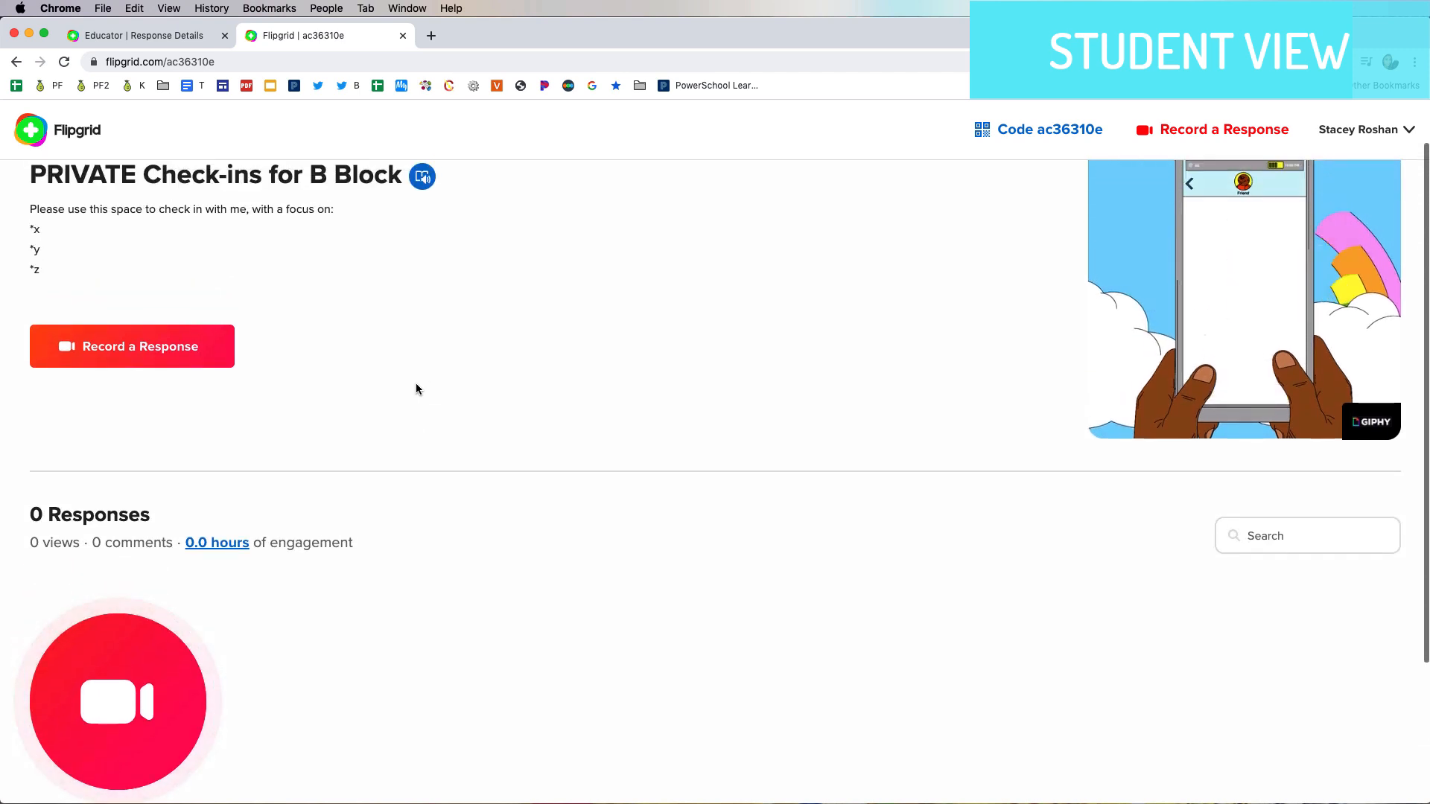
pyautogui.scroll(-3)
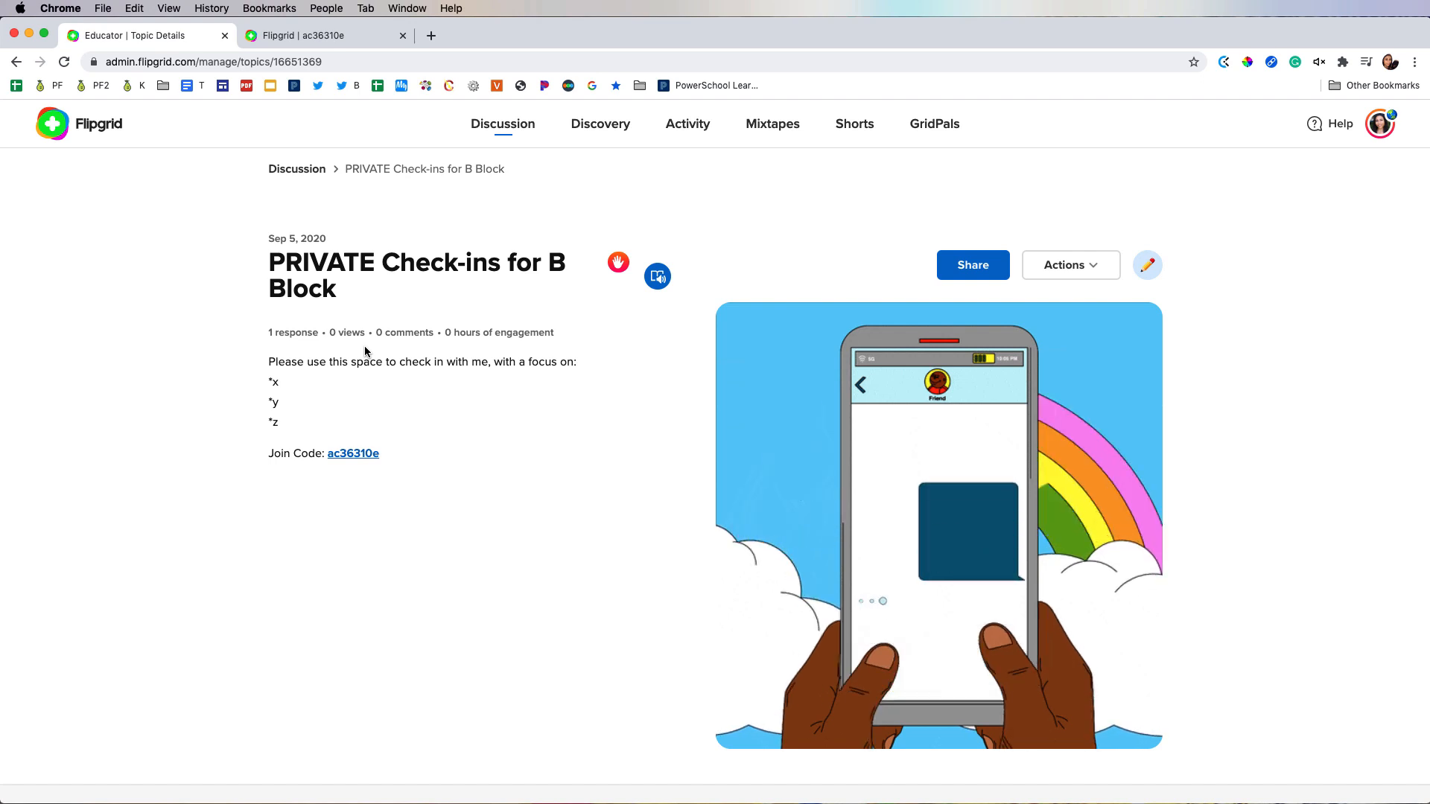
# Edit the PRIVATE Check-ins for B Block topic to reveal Video Moderation switched on
pyautogui.click(1148, 266)
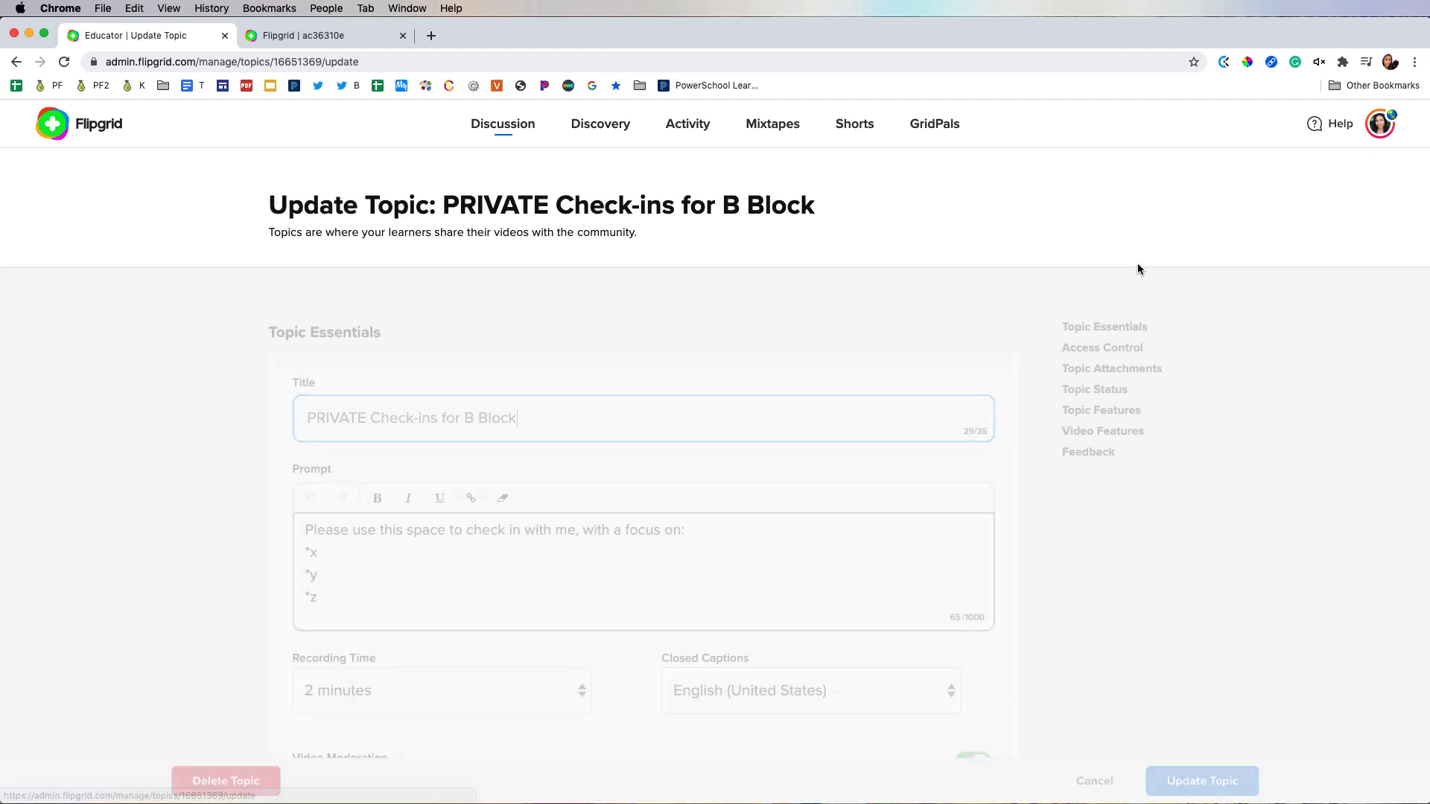
pyautogui.scroll(-3)
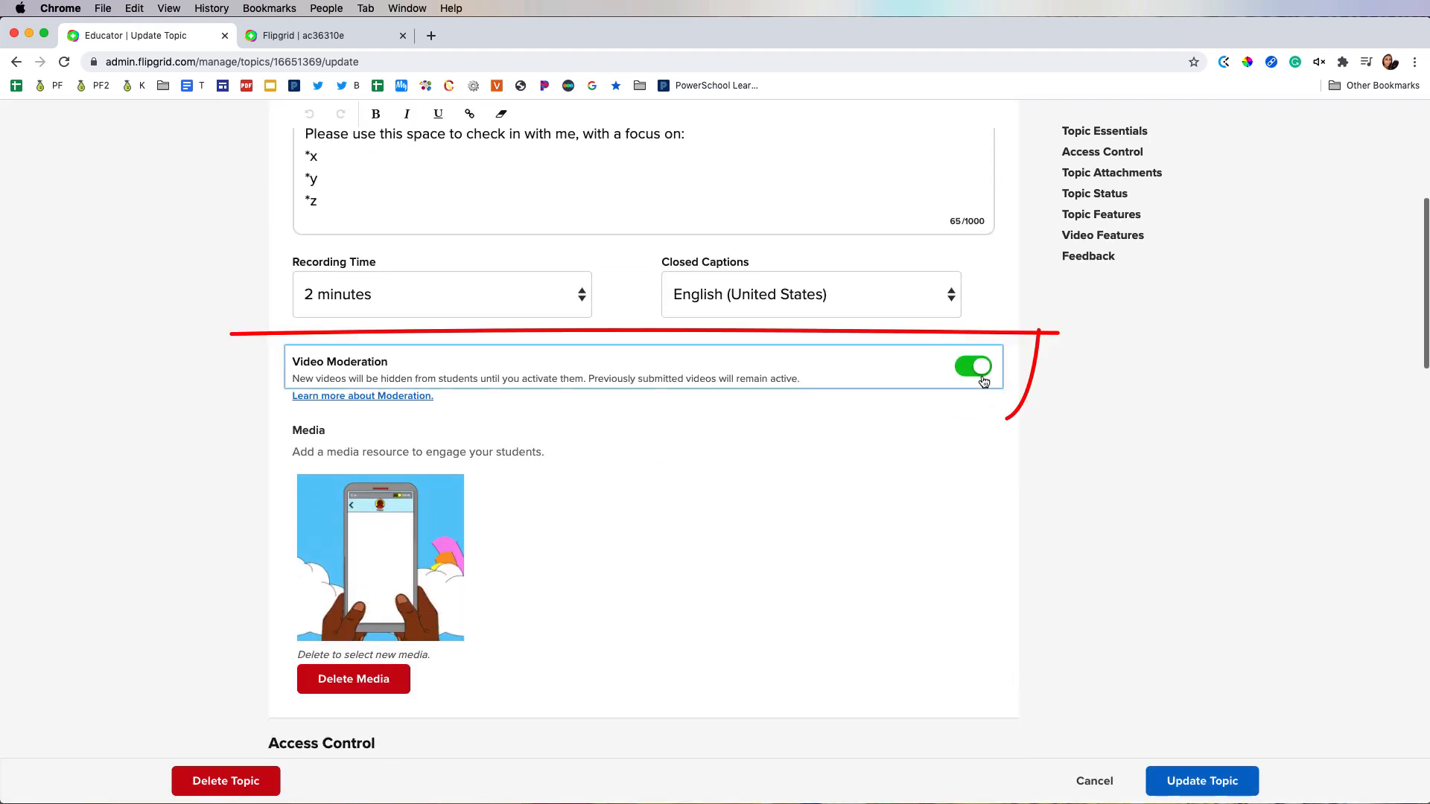